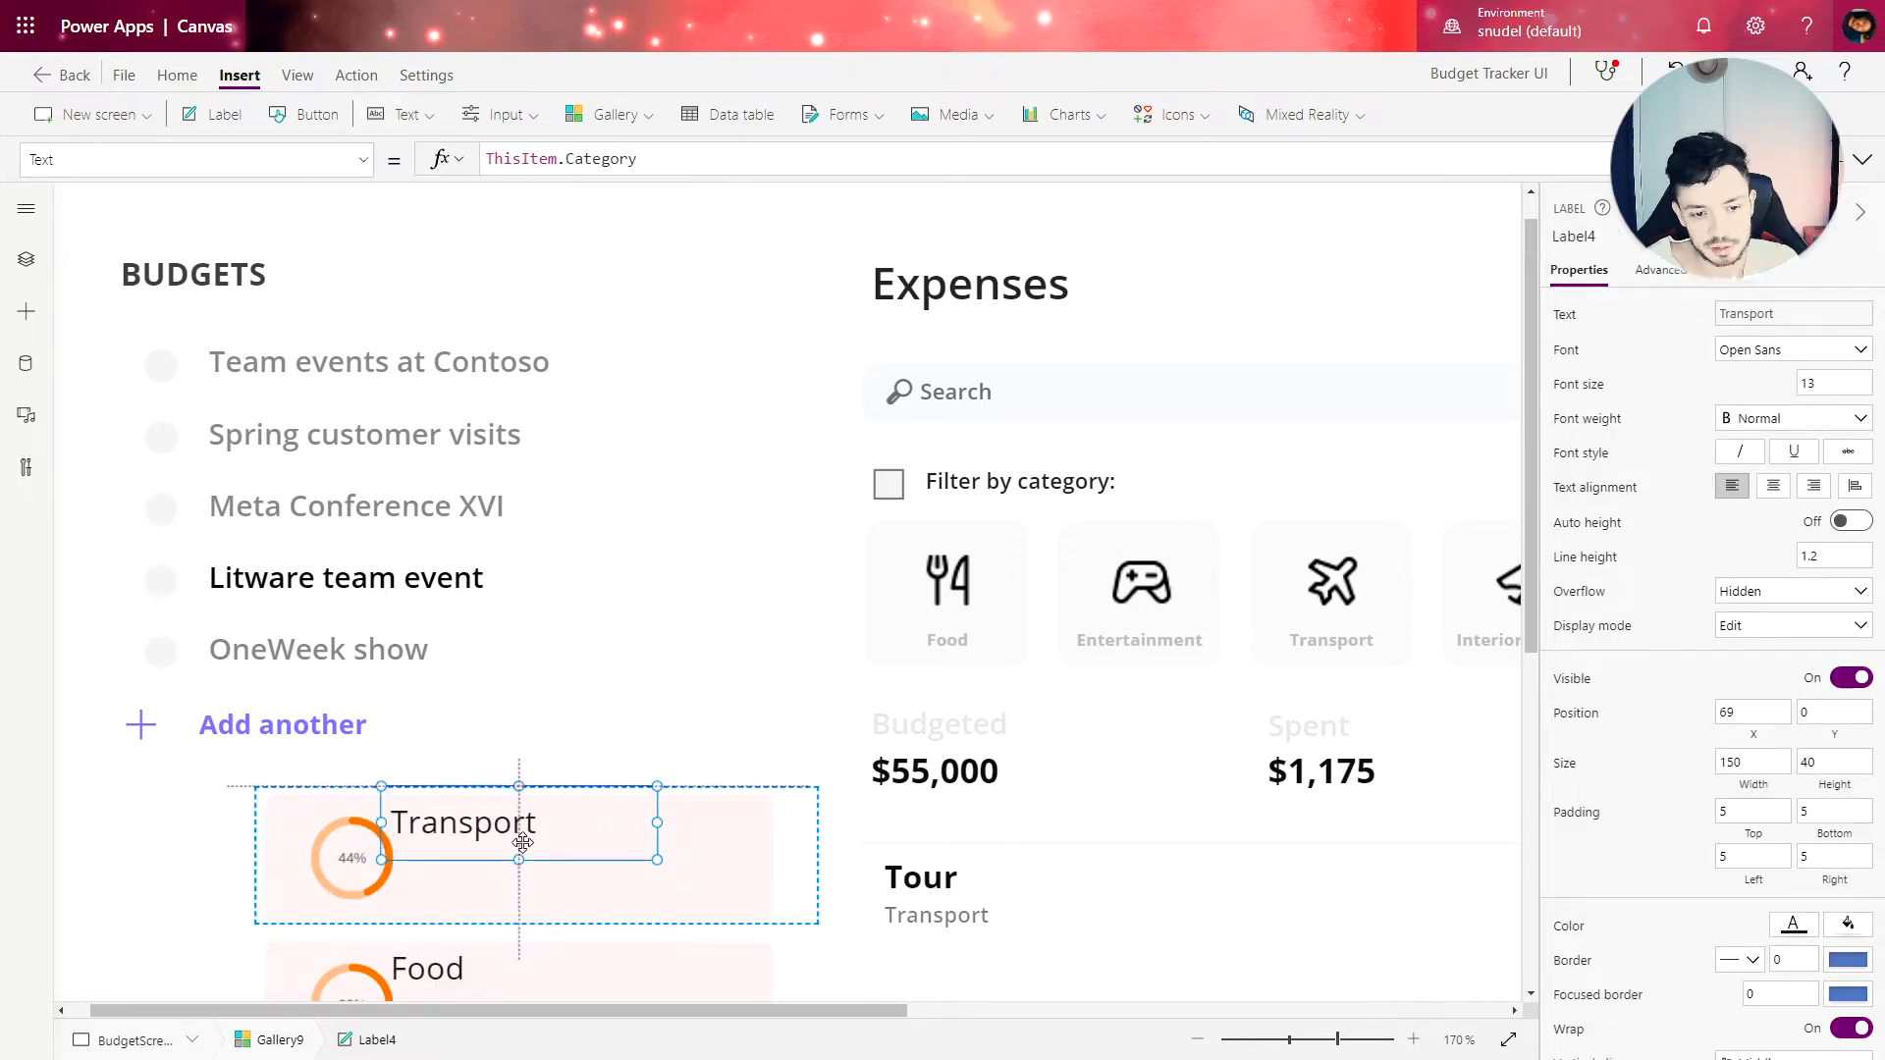
# Step: Move Label4 beside the gauge, set font size 8 and grey text colour
pyautogui.moveTo(520, 823); pyautogui.dragTo(520, 850)
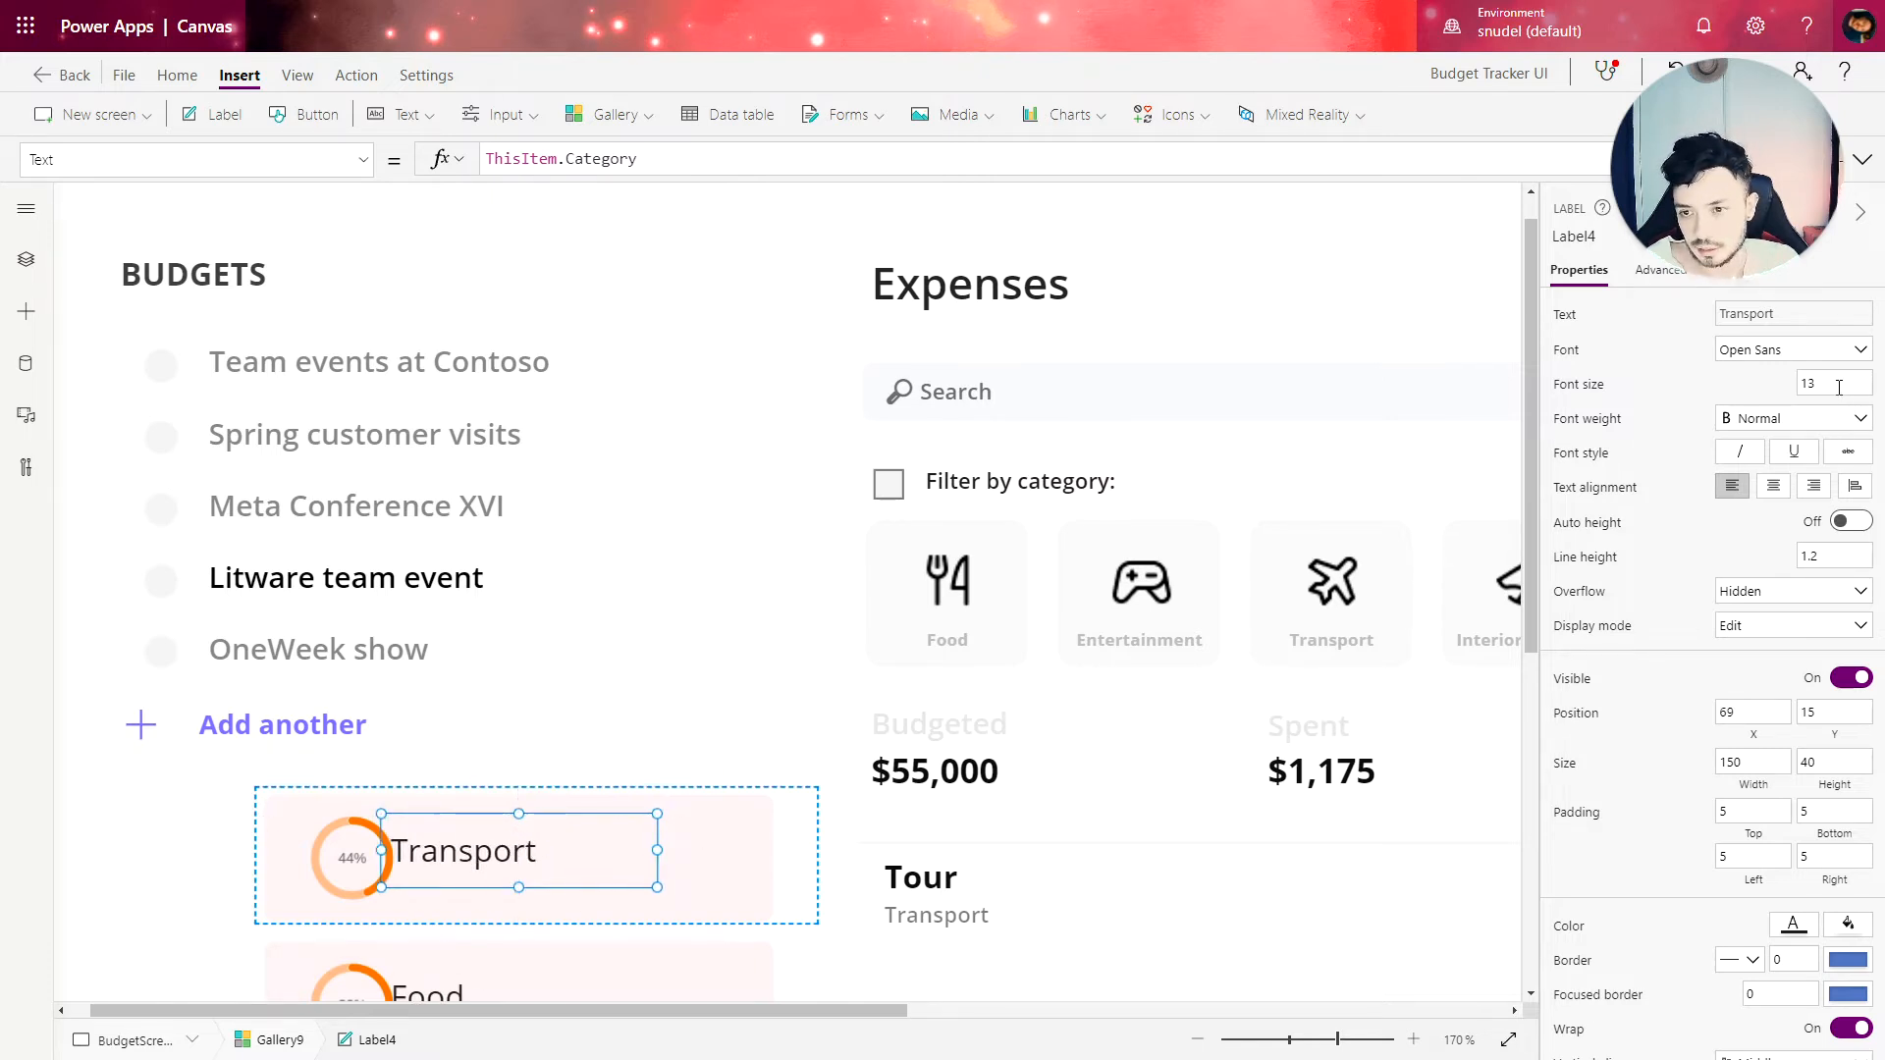
pyautogui.write('8')
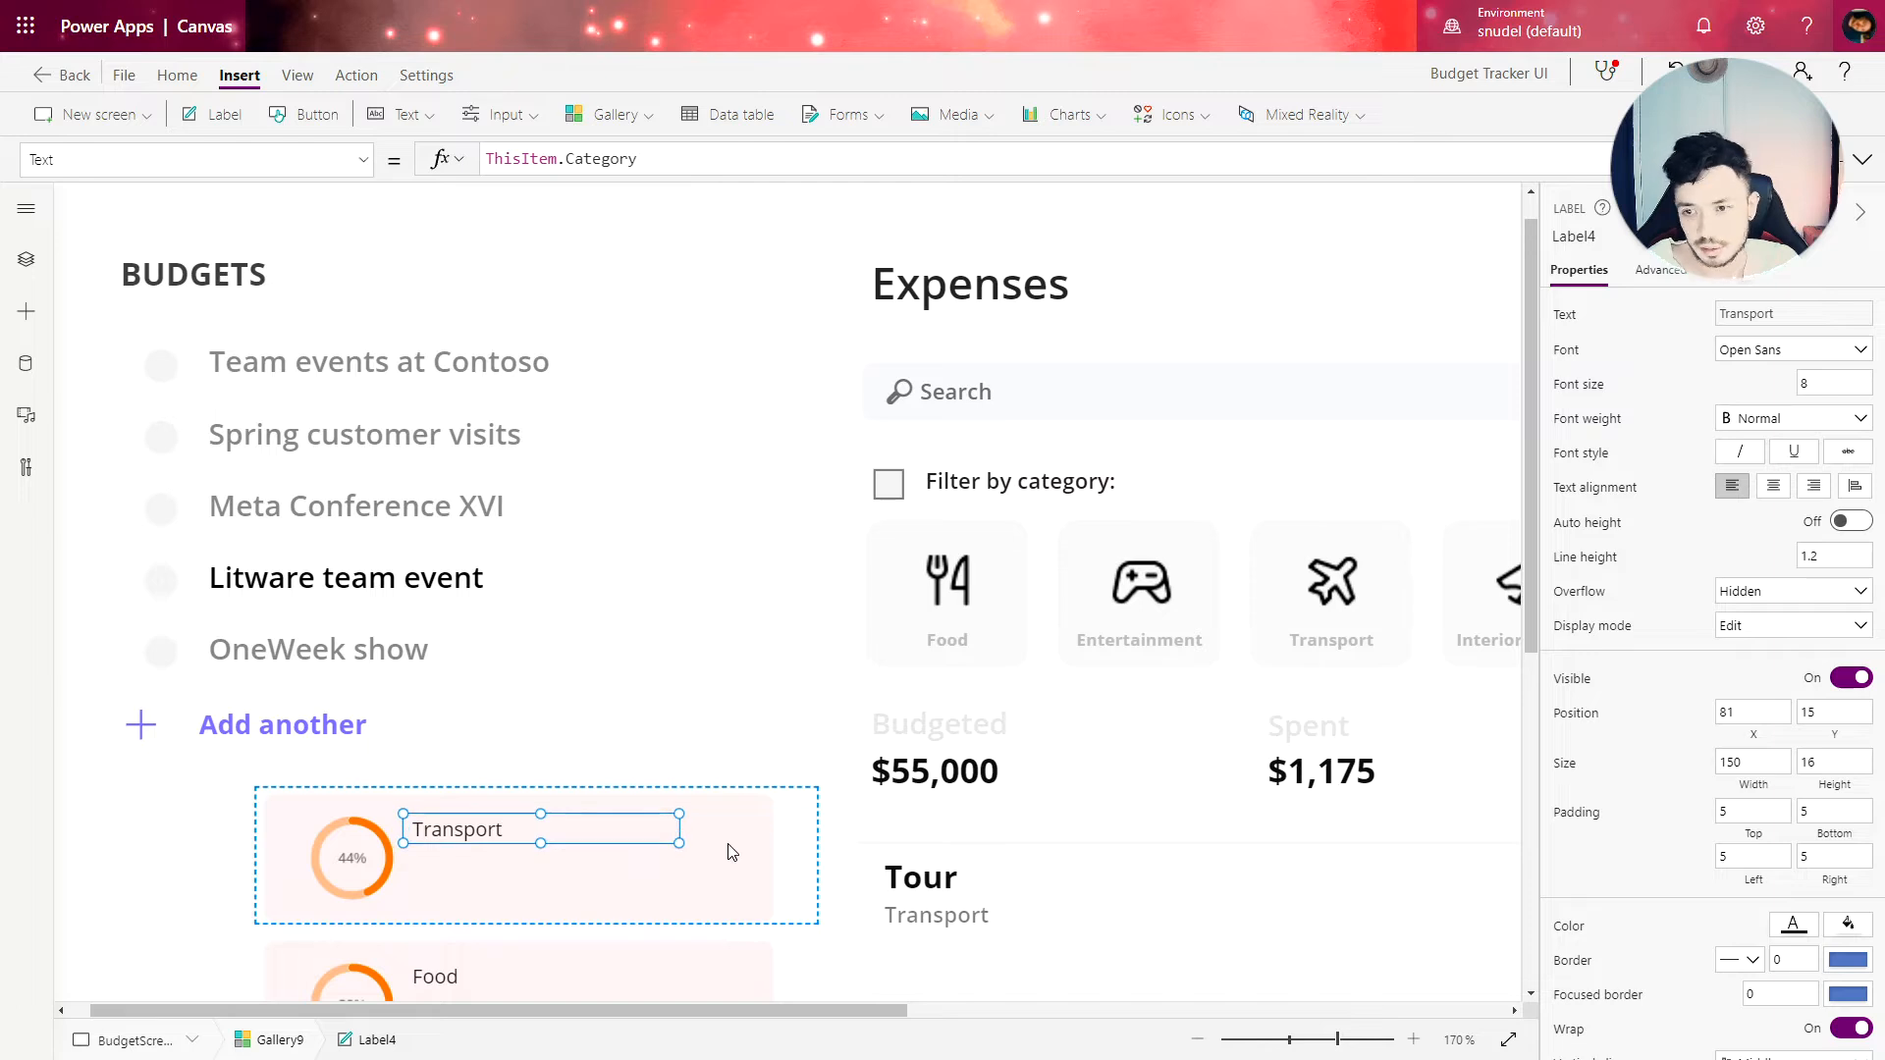
pyautogui.click(1792, 924)
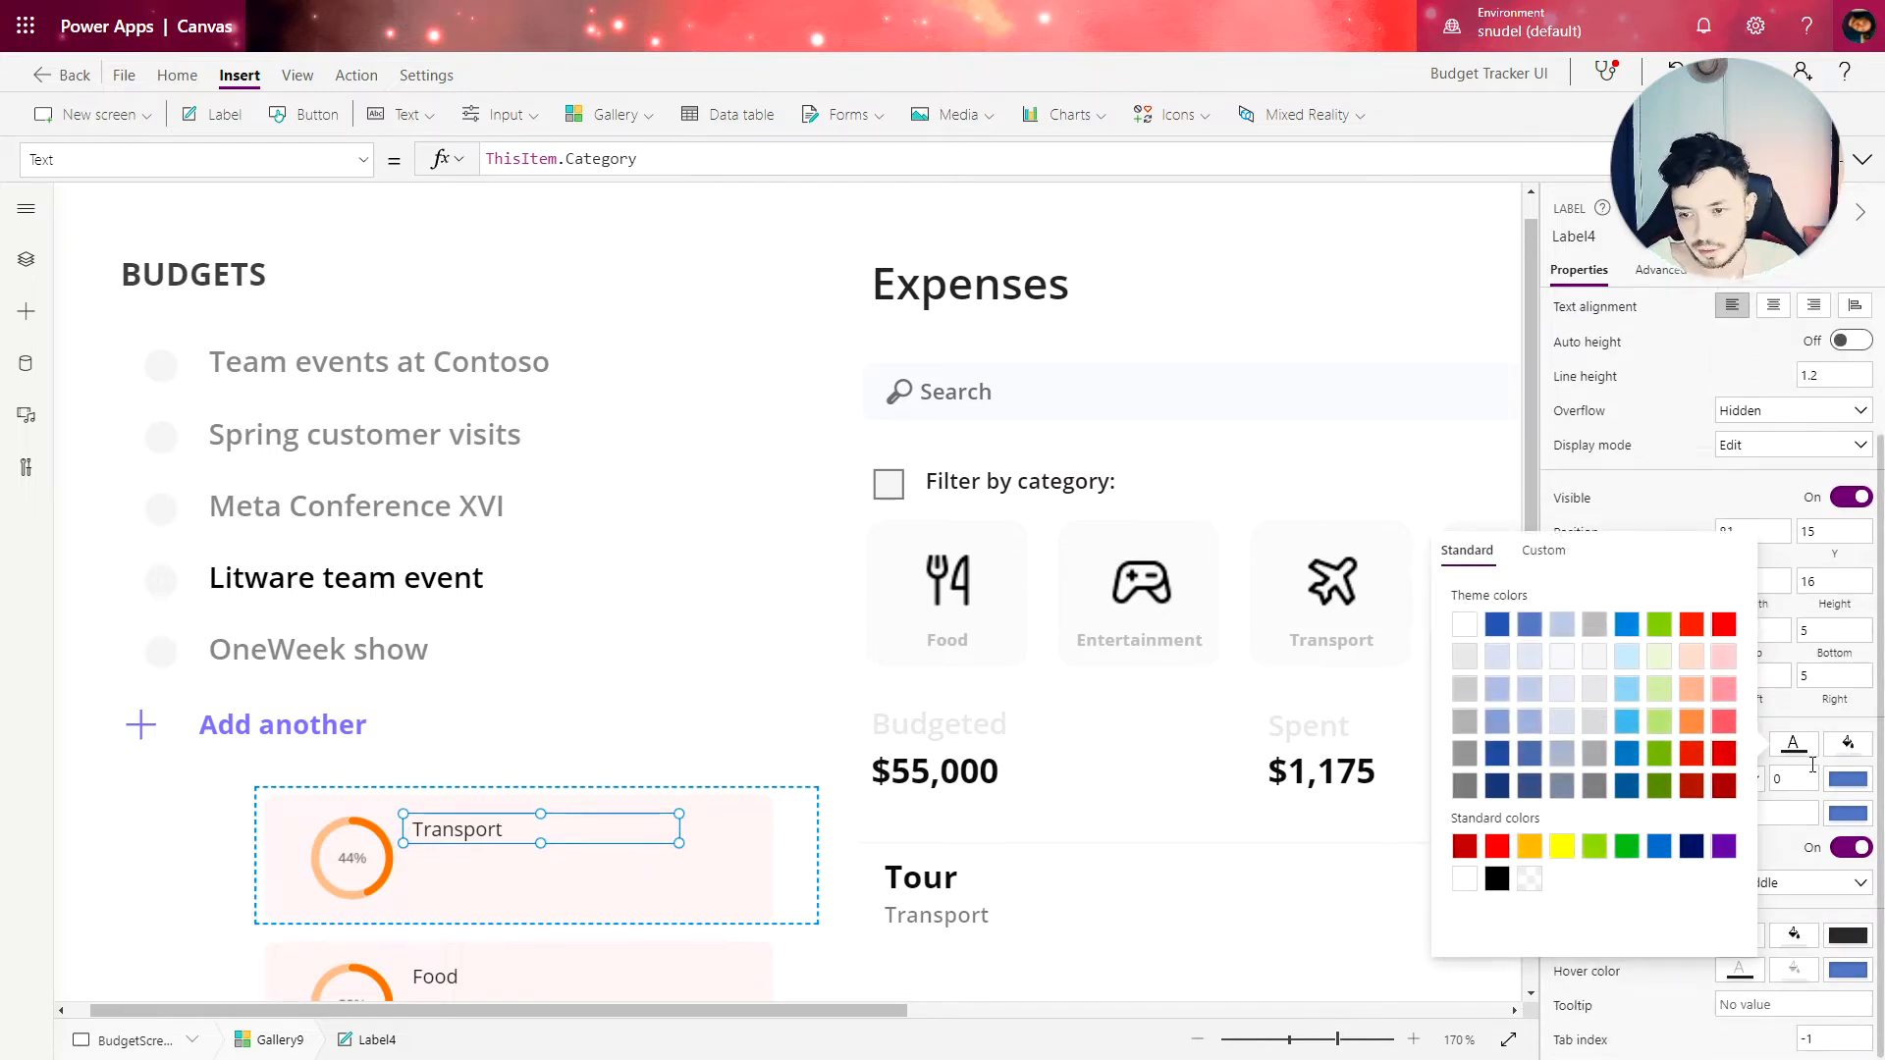
pyautogui.click(1543, 550)
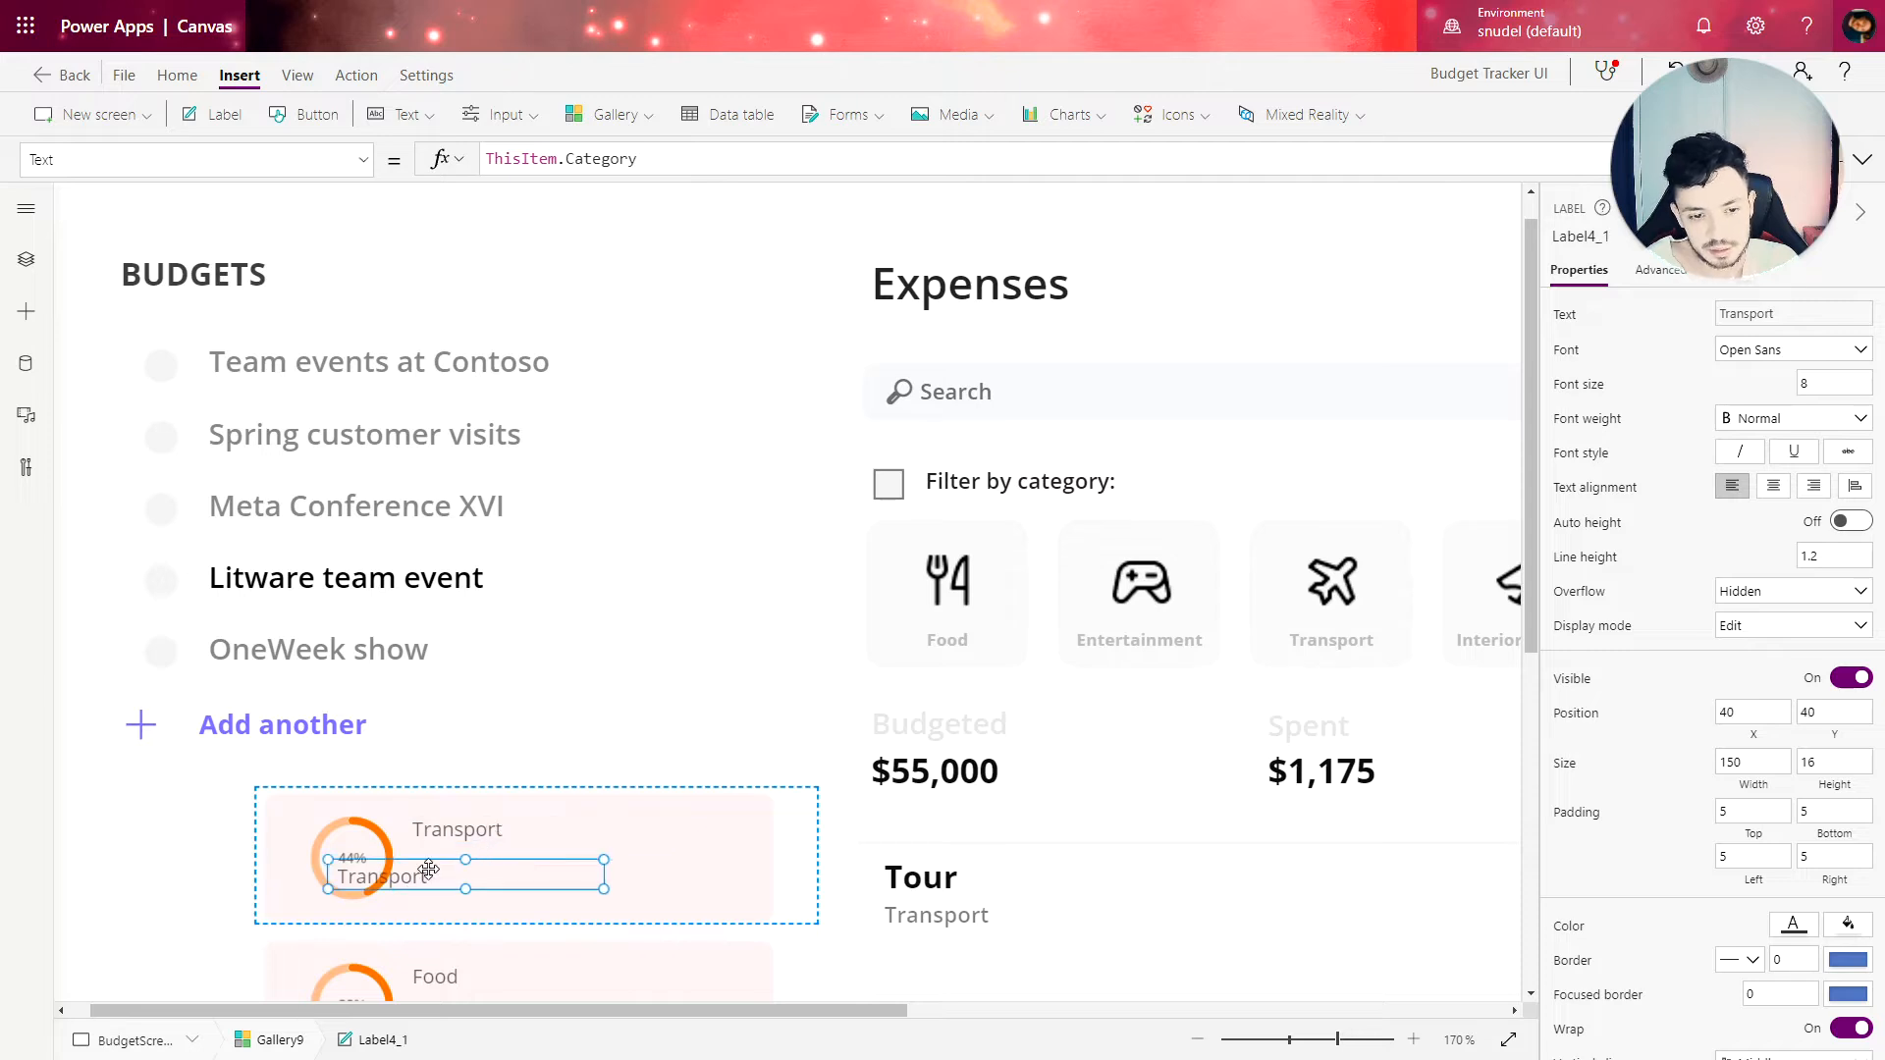
# Step: Place the copied label under the category, showing Text(ThisItem.Expense, "$###,###") in bold size 10
pyautogui.moveTo(427, 872); pyautogui.dragTo(493, 862)
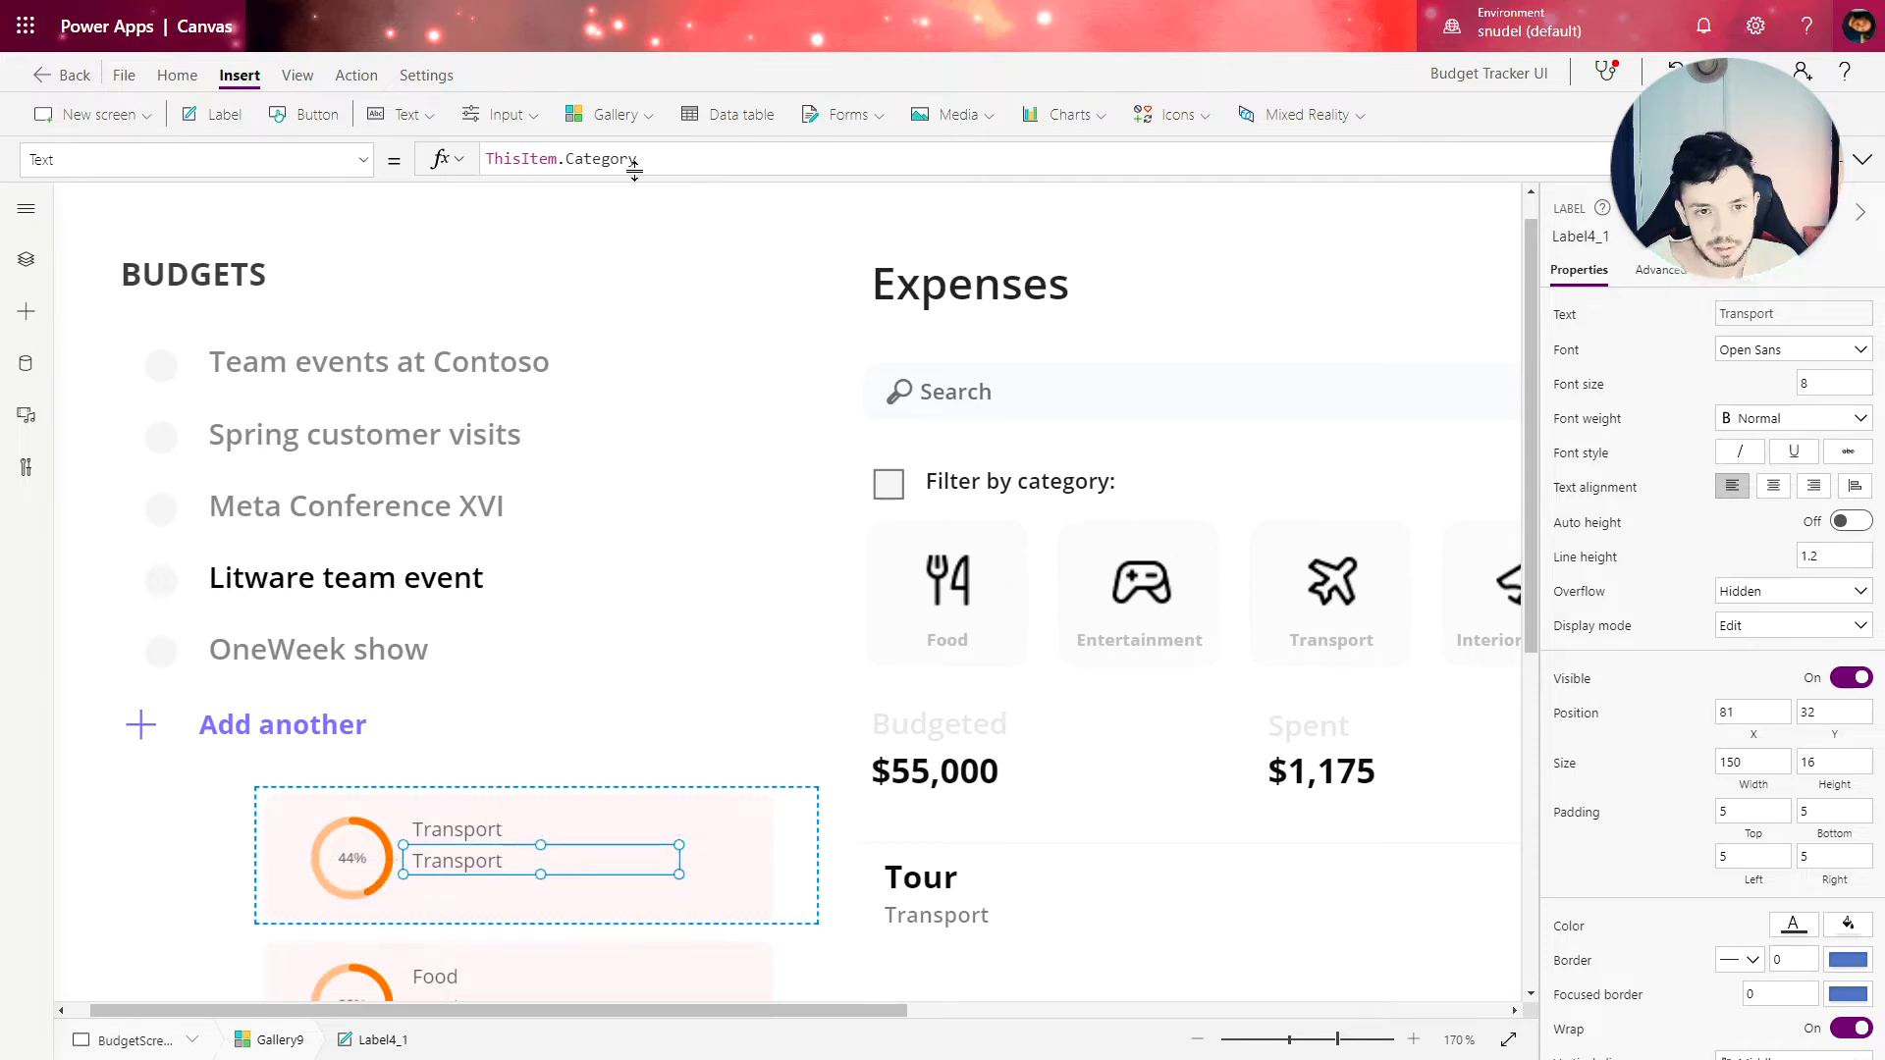
pyautogui.doubleClick(598, 158)
pyautogui.write('Expense')
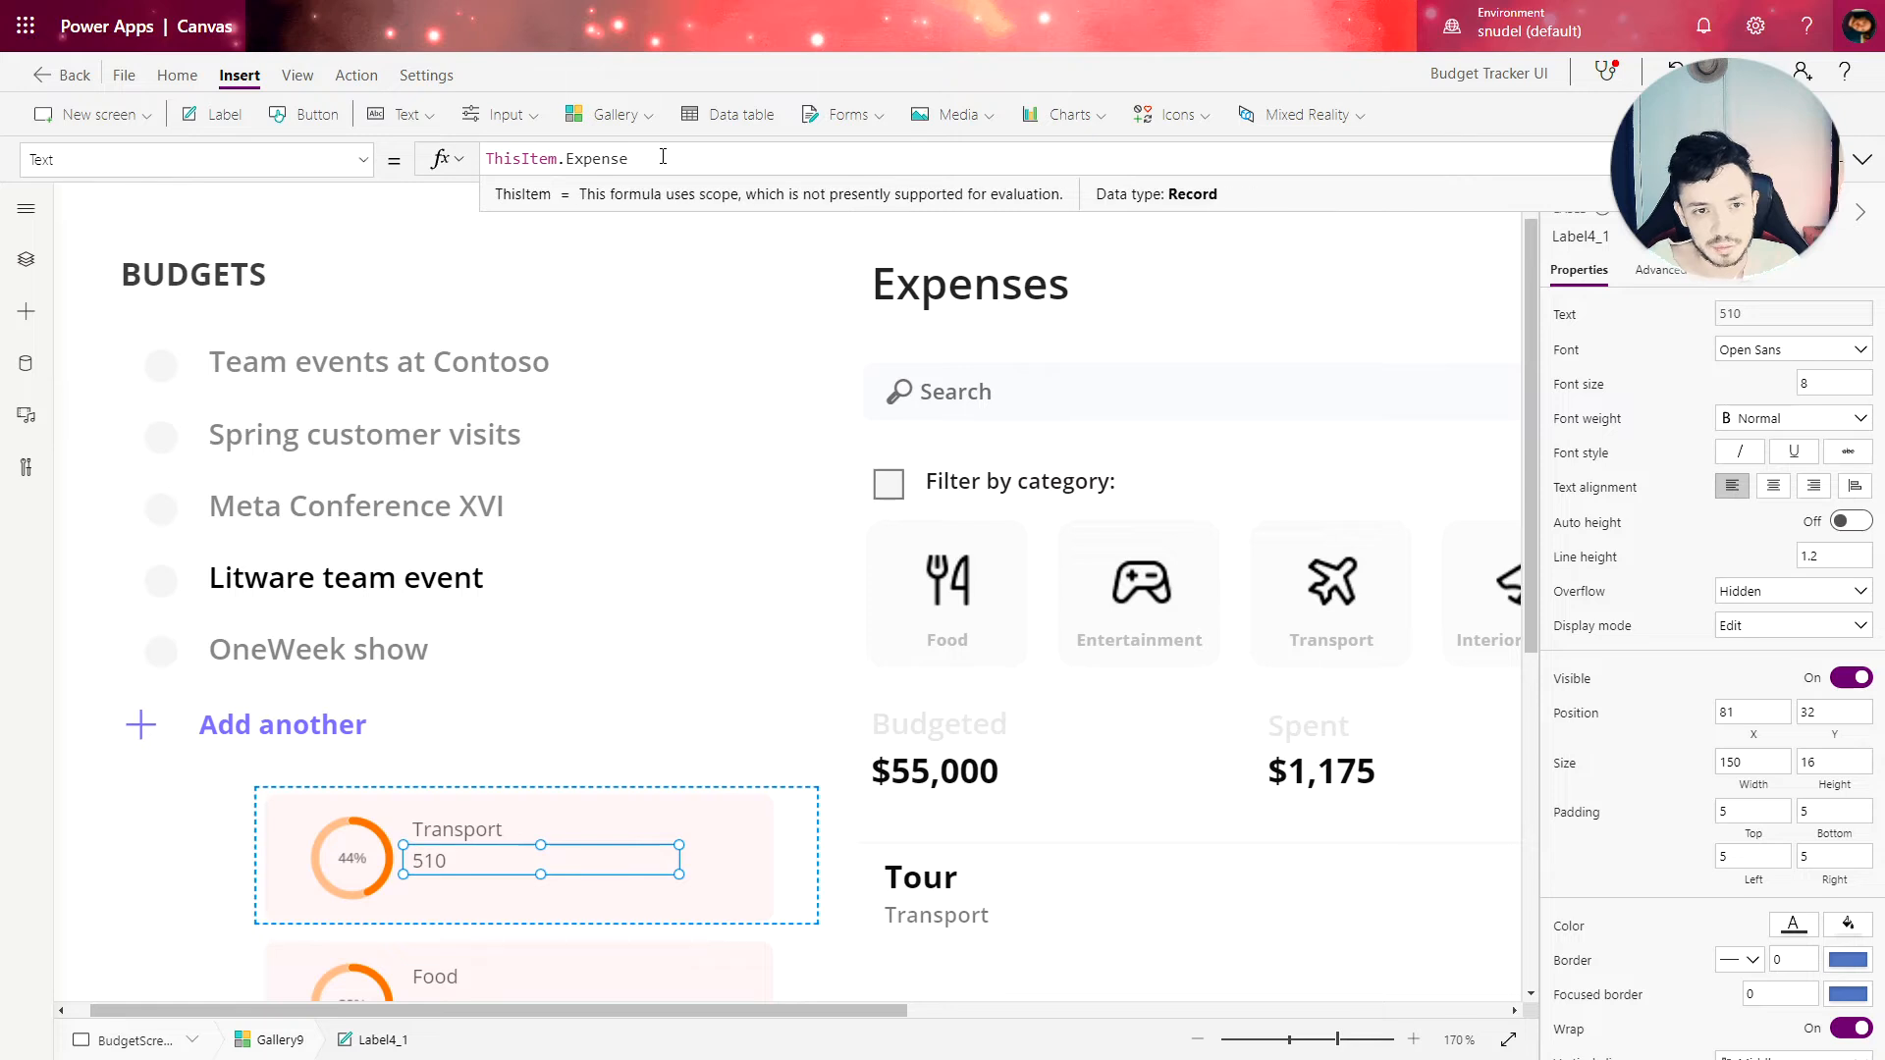
pyautogui.write('Text')
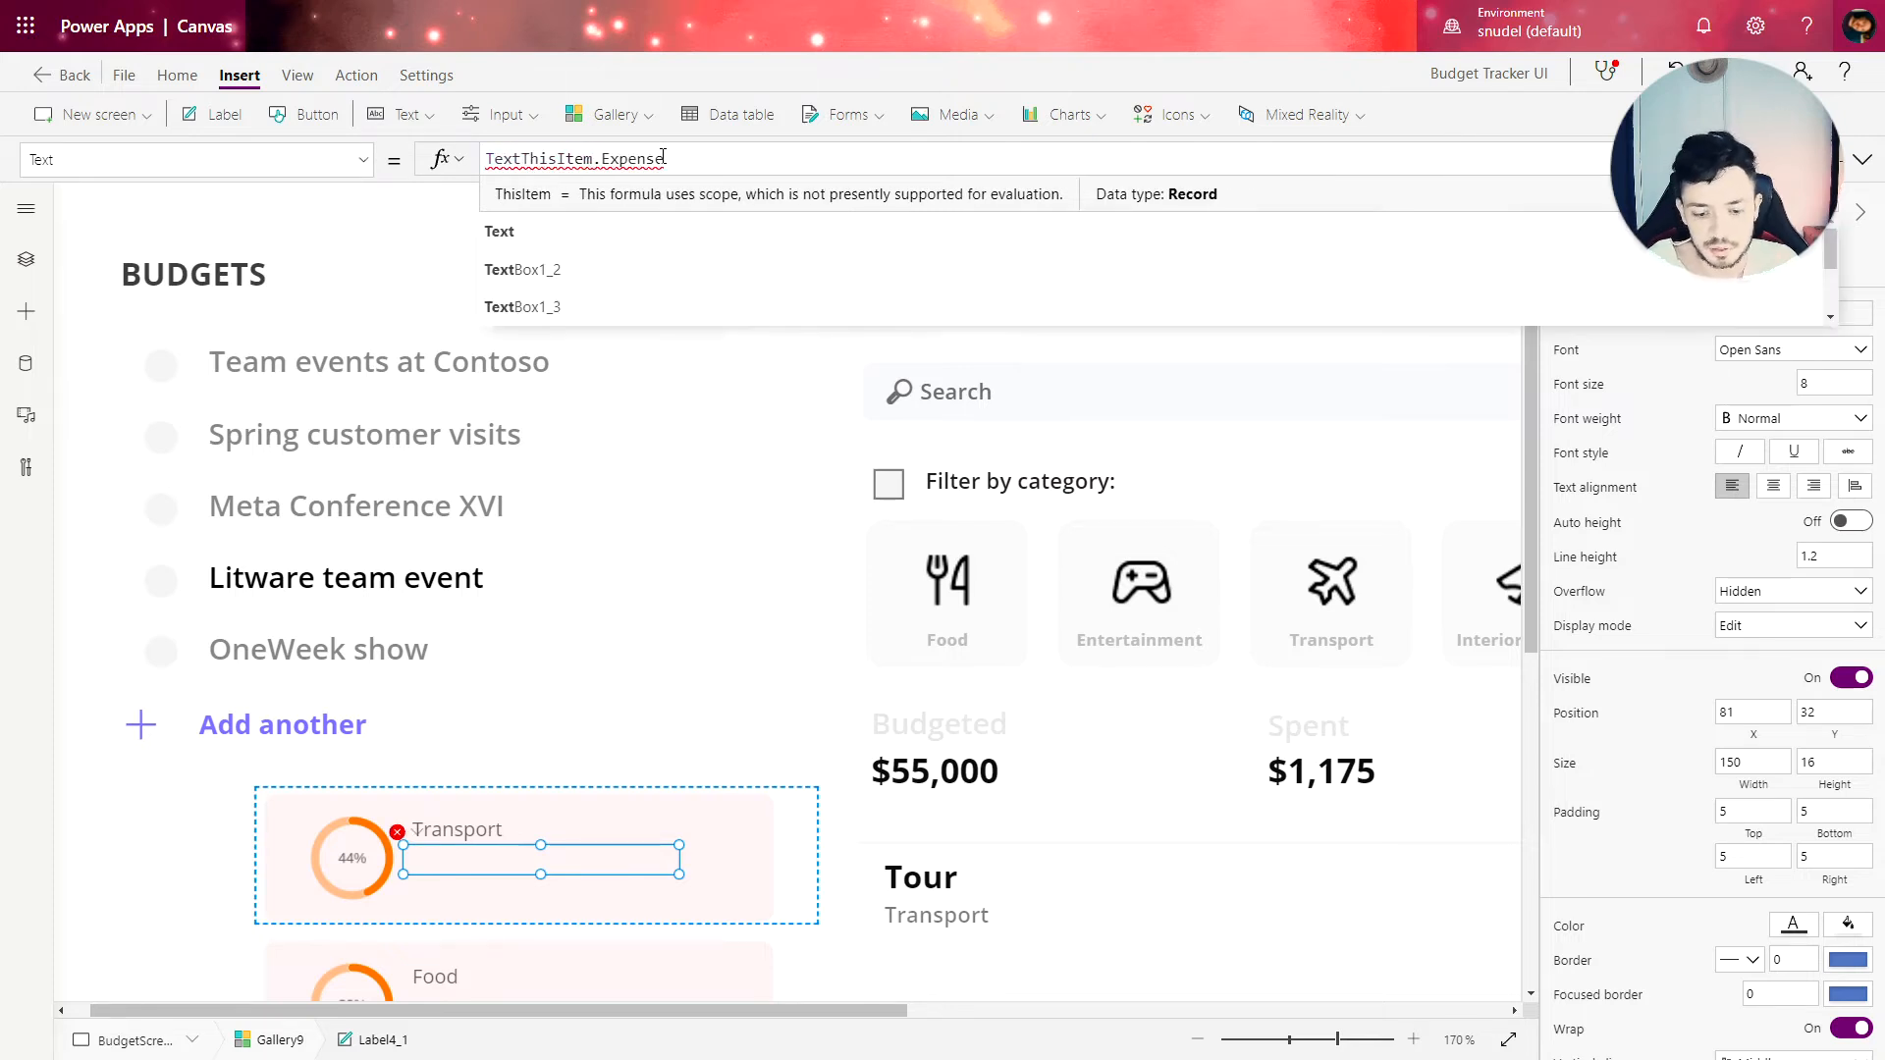
pyautogui.click(1792, 418)
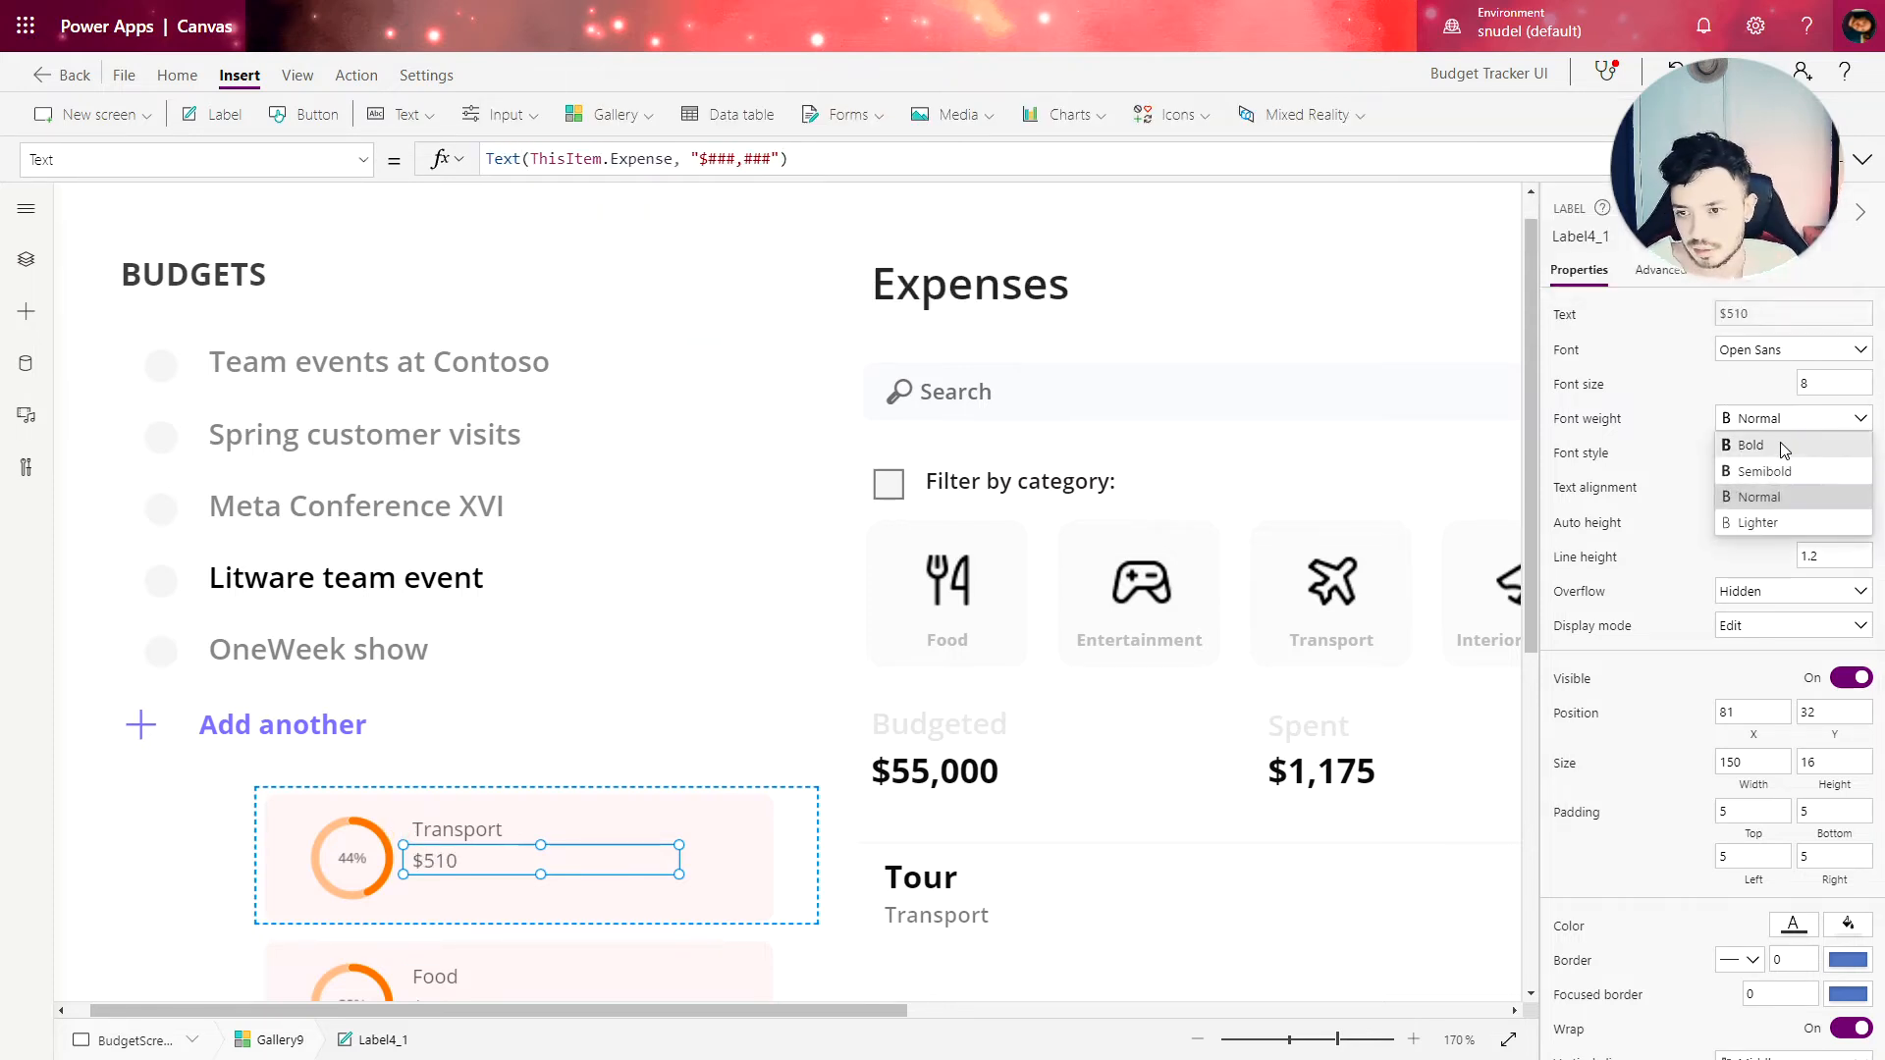
pyautogui.click(1743, 445)
pyautogui.write('10')
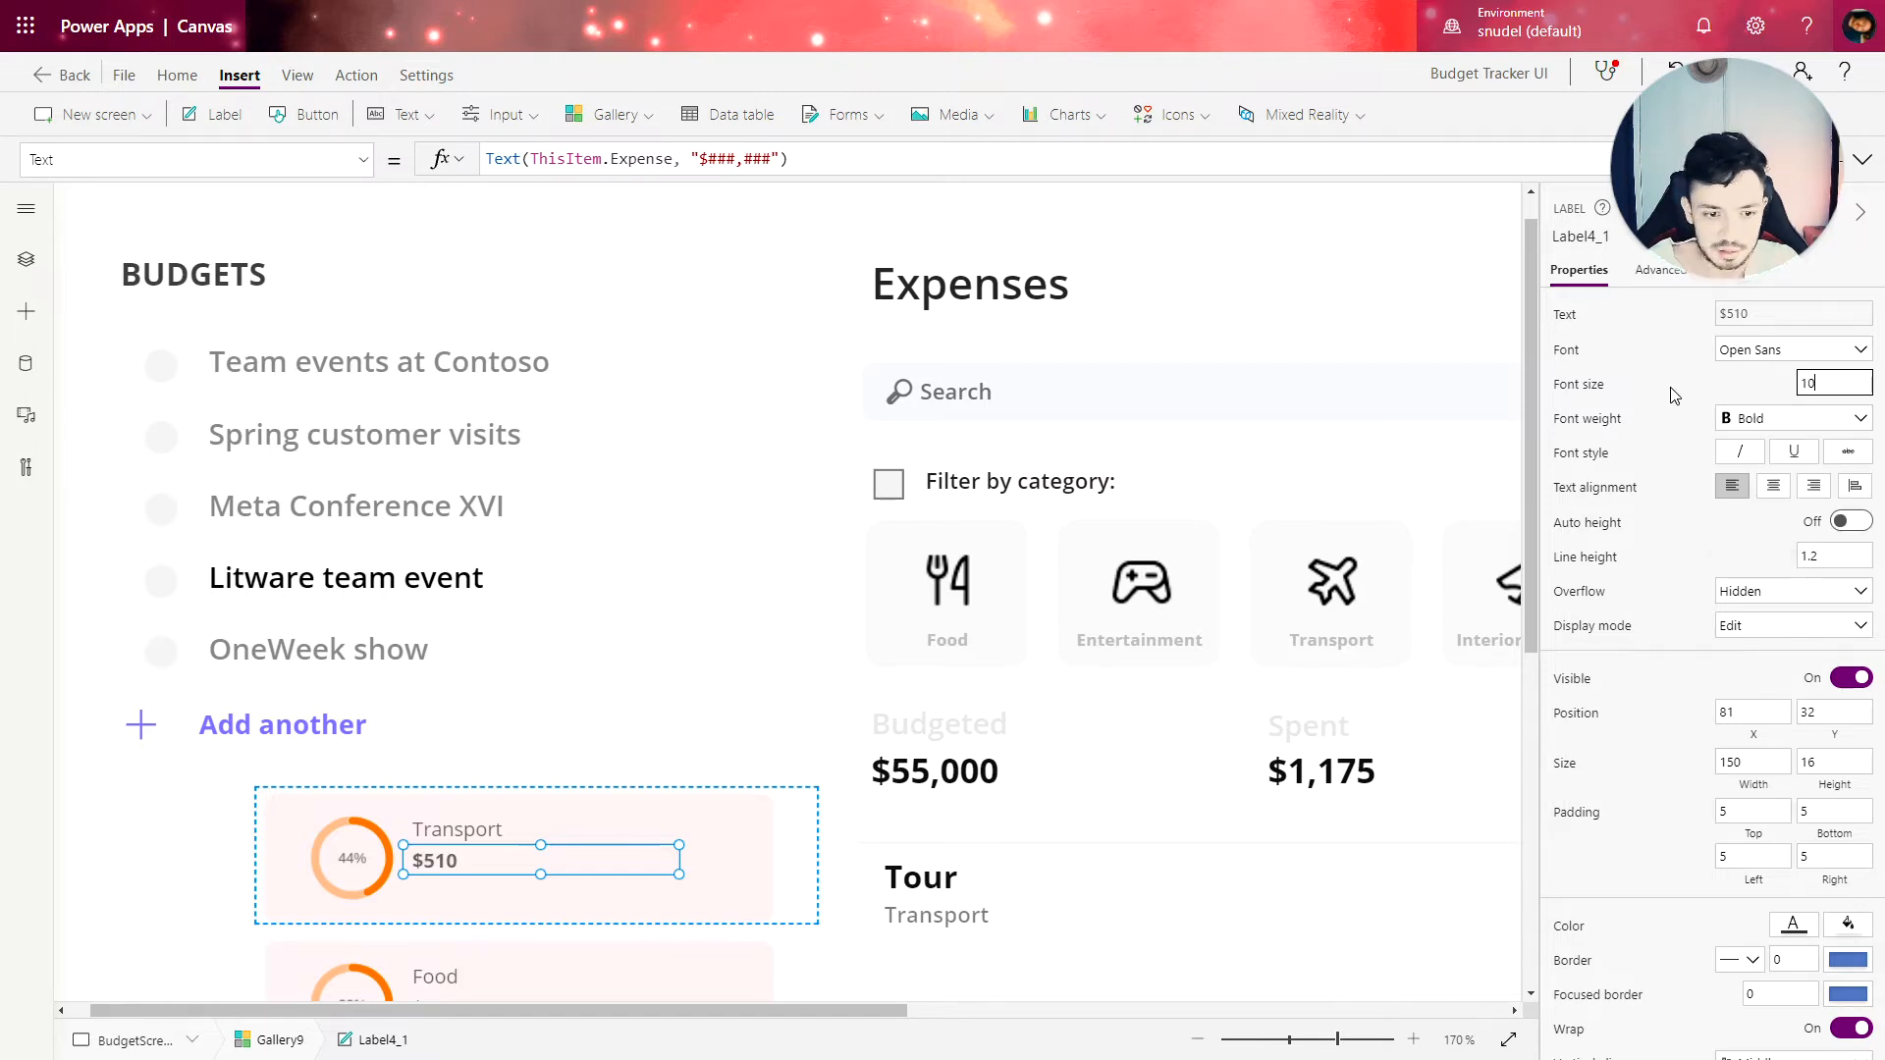
pyautogui.click(487, 870)
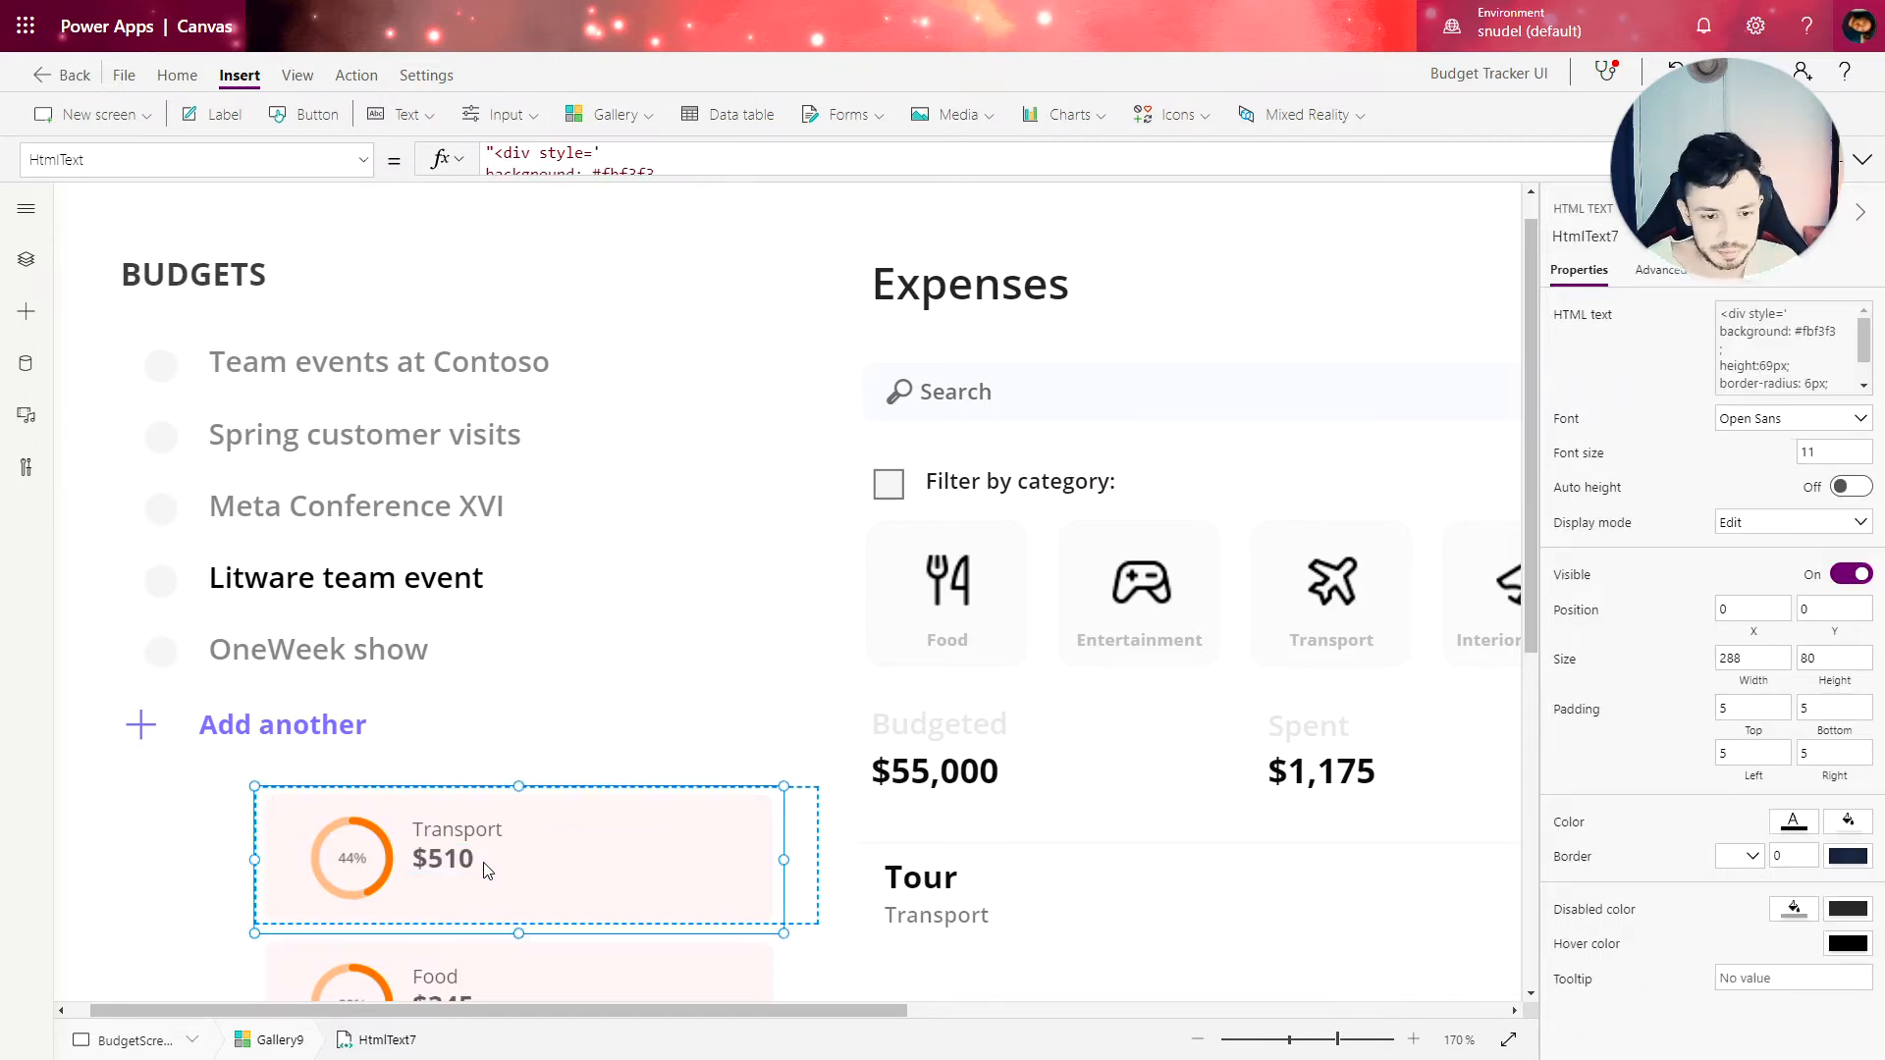
pyautogui.click(444, 859)
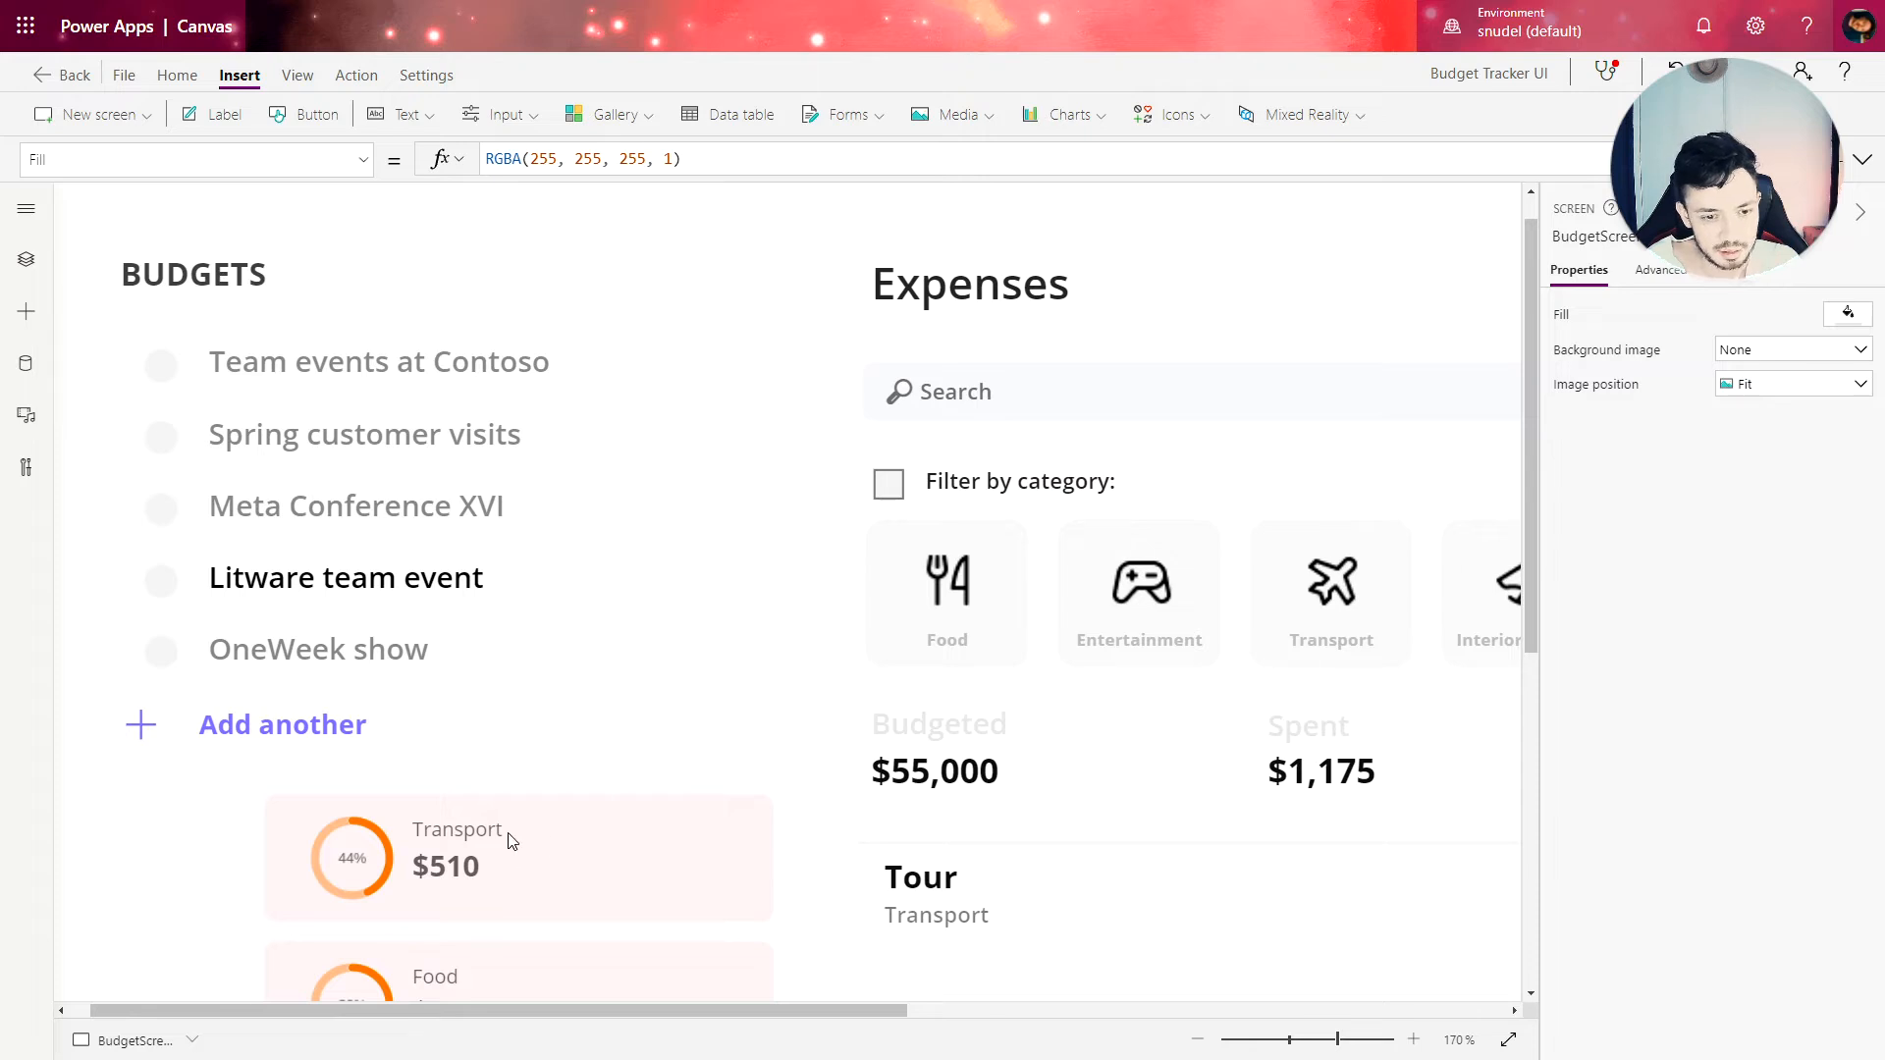
pyautogui.click(445, 867)
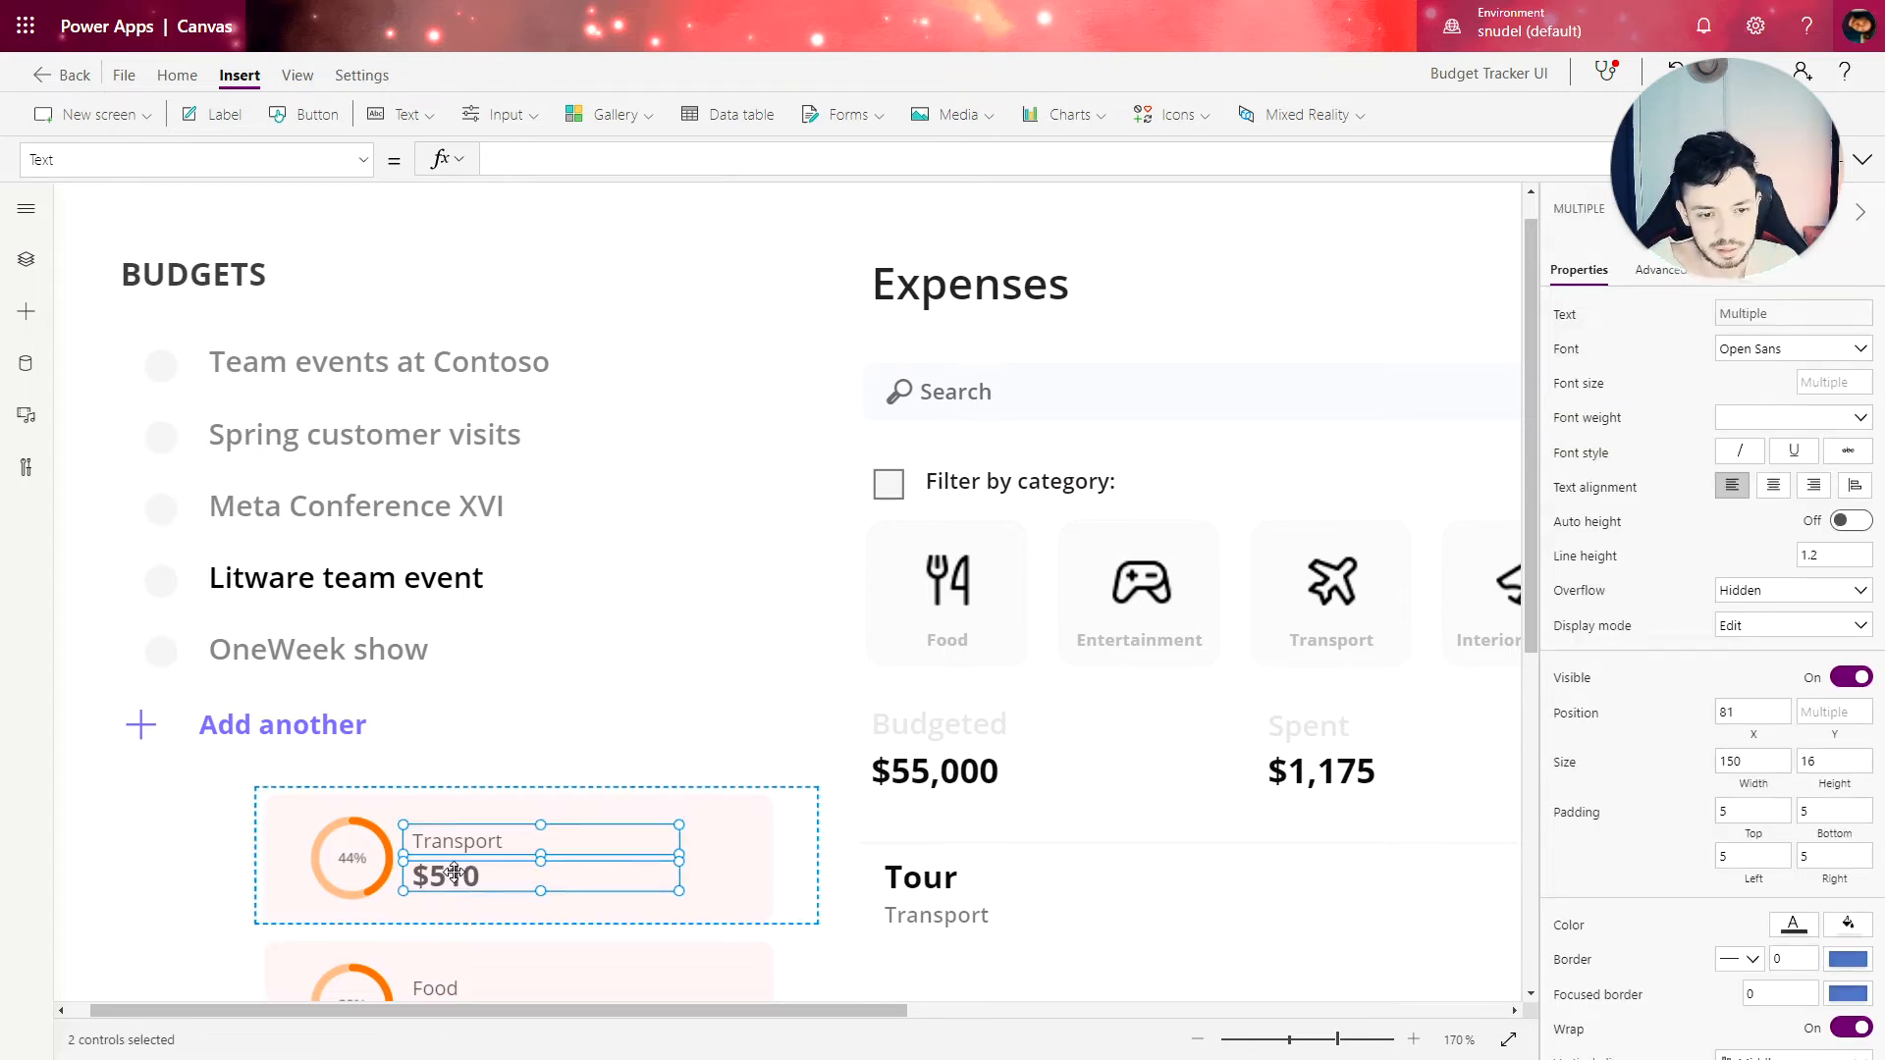
pyautogui.click(828, 712)
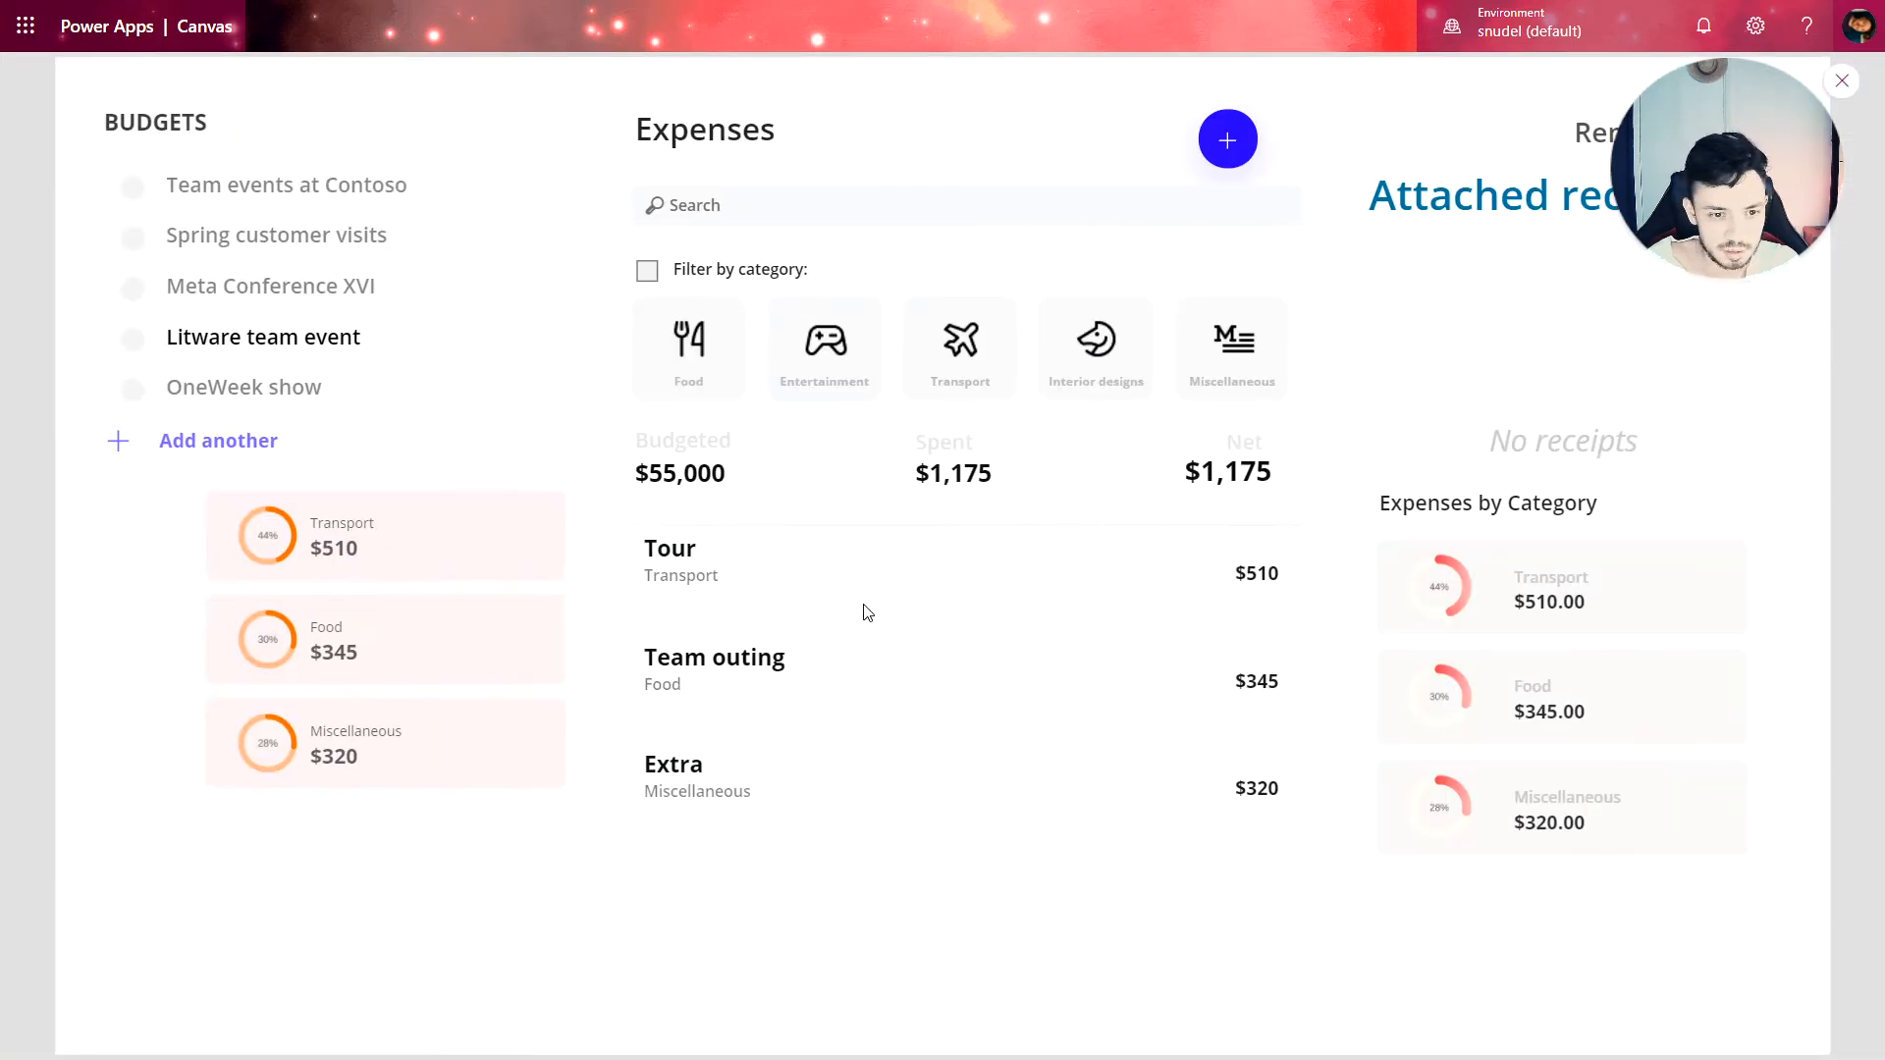
pyautogui.moveTo(590, 591)
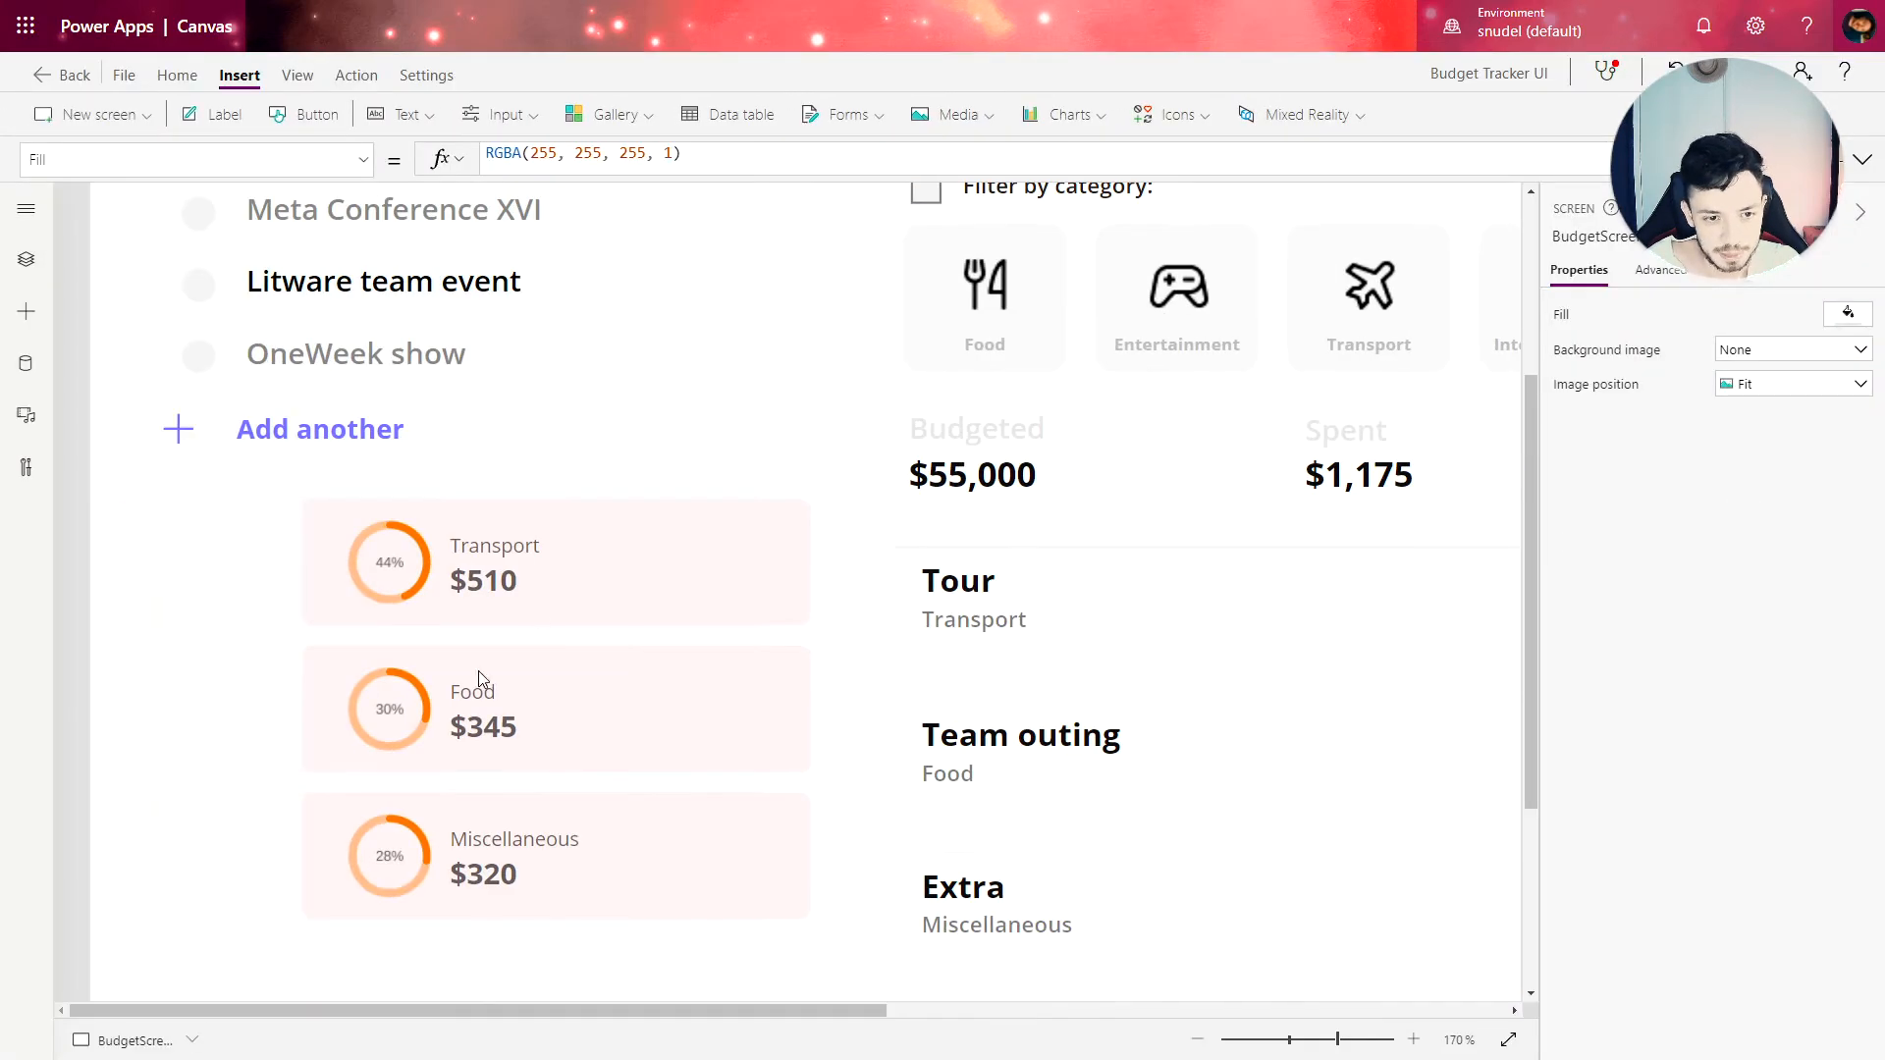
# Step: Select the category and expense labels in the first card and nudge them right
pyautogui.click(484, 581)
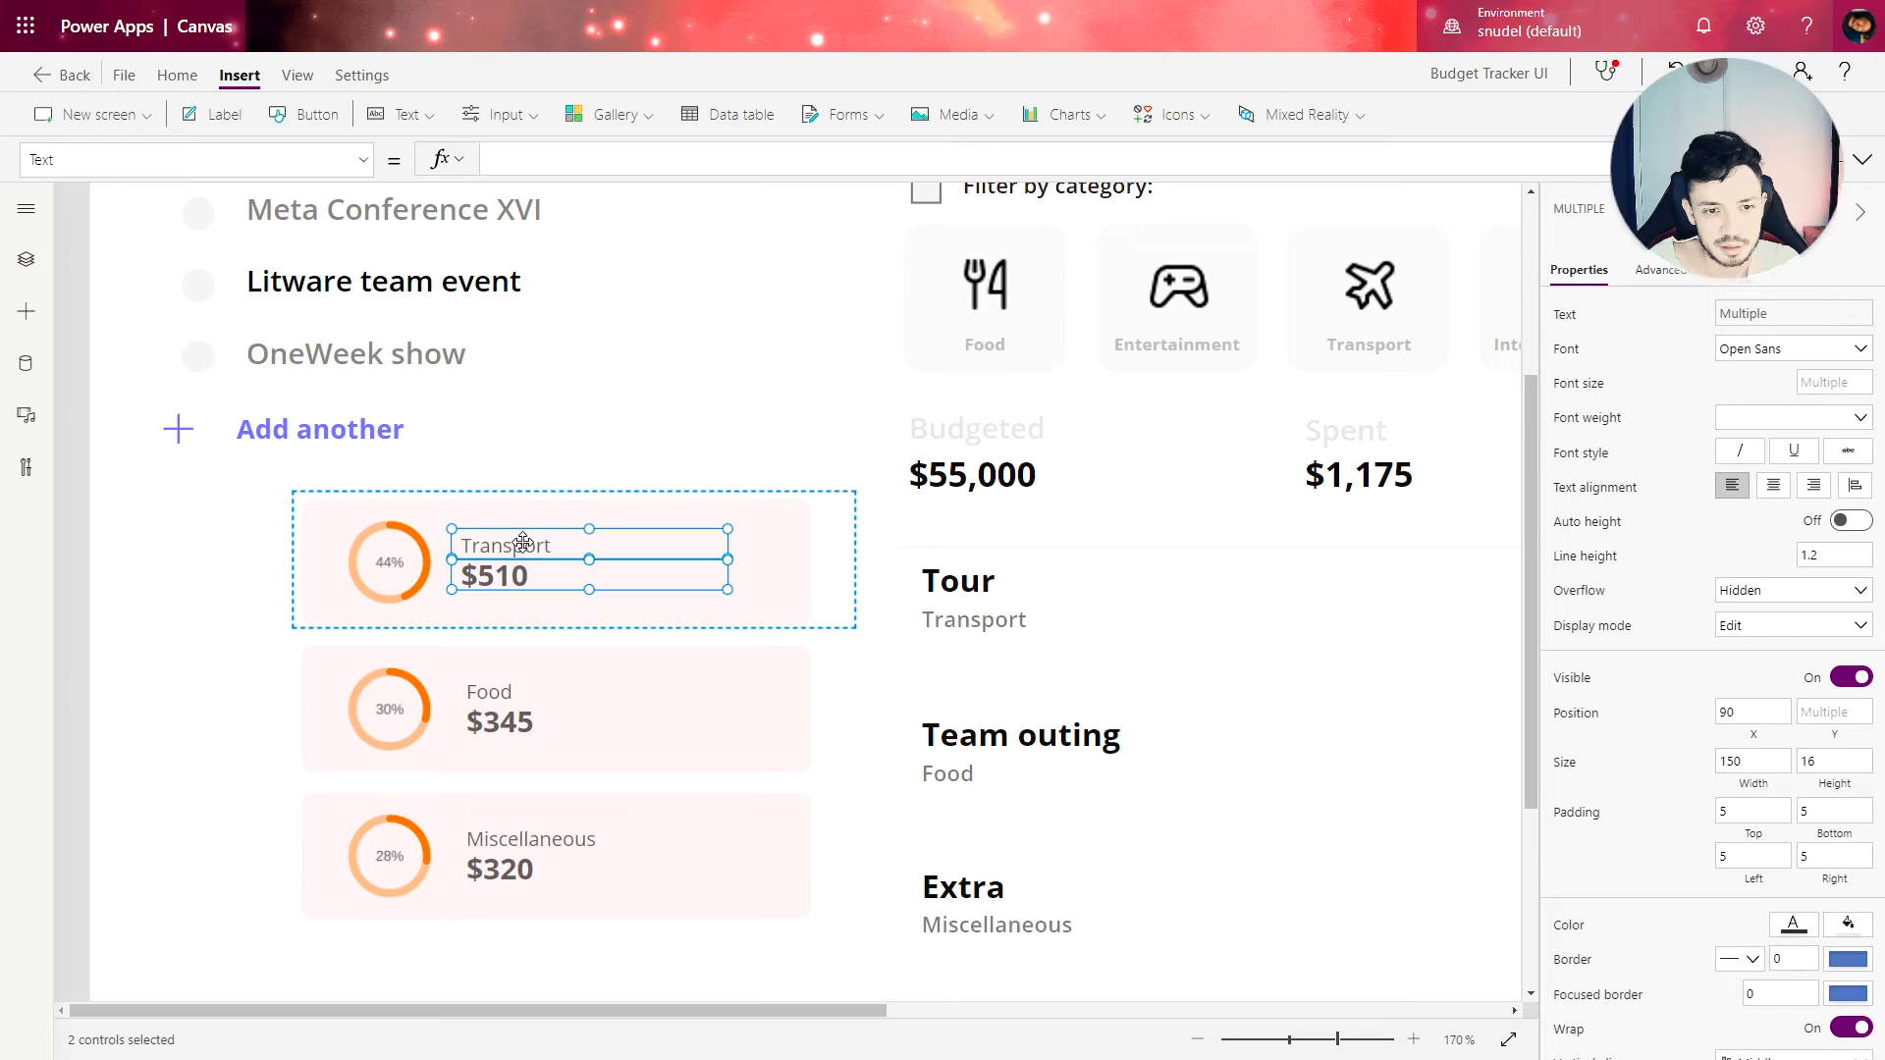
pyautogui.click(389, 563)
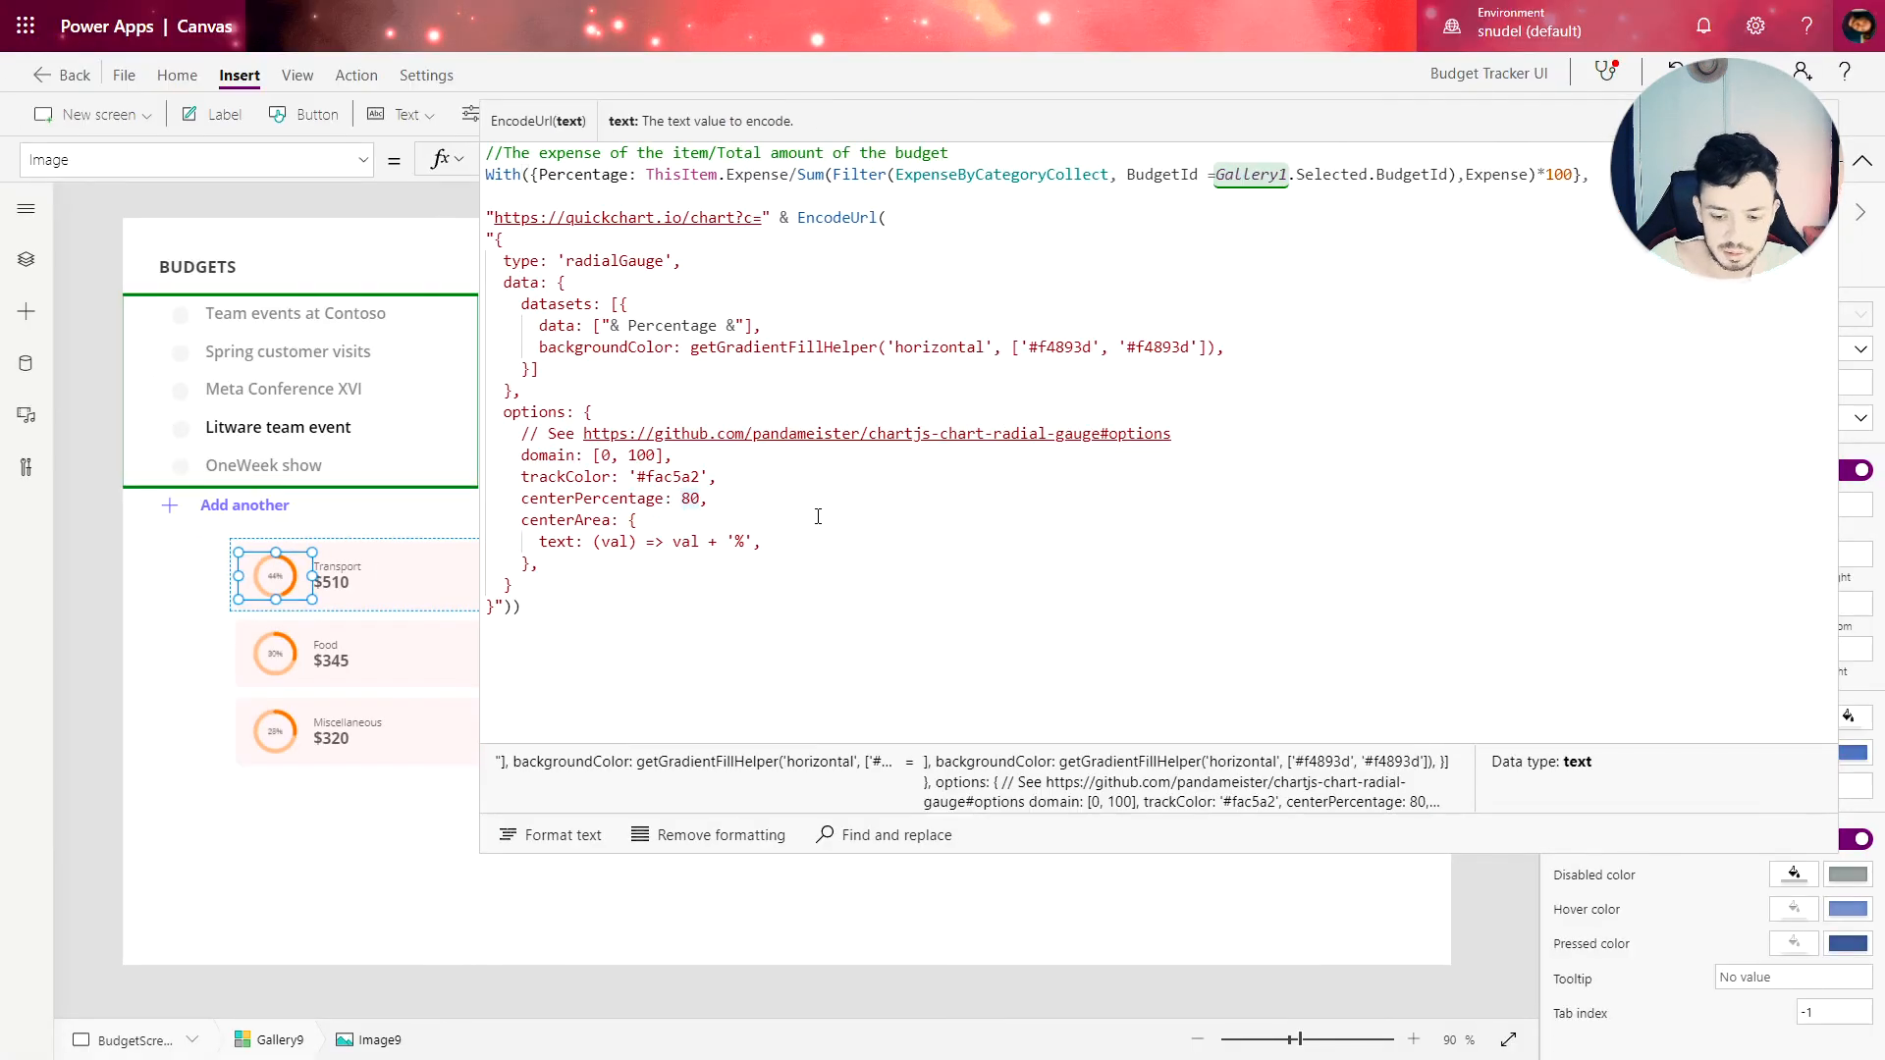
# Step: Change centerPercentage in the gauge Image formula from 80 to 70
pyautogui.write('70')
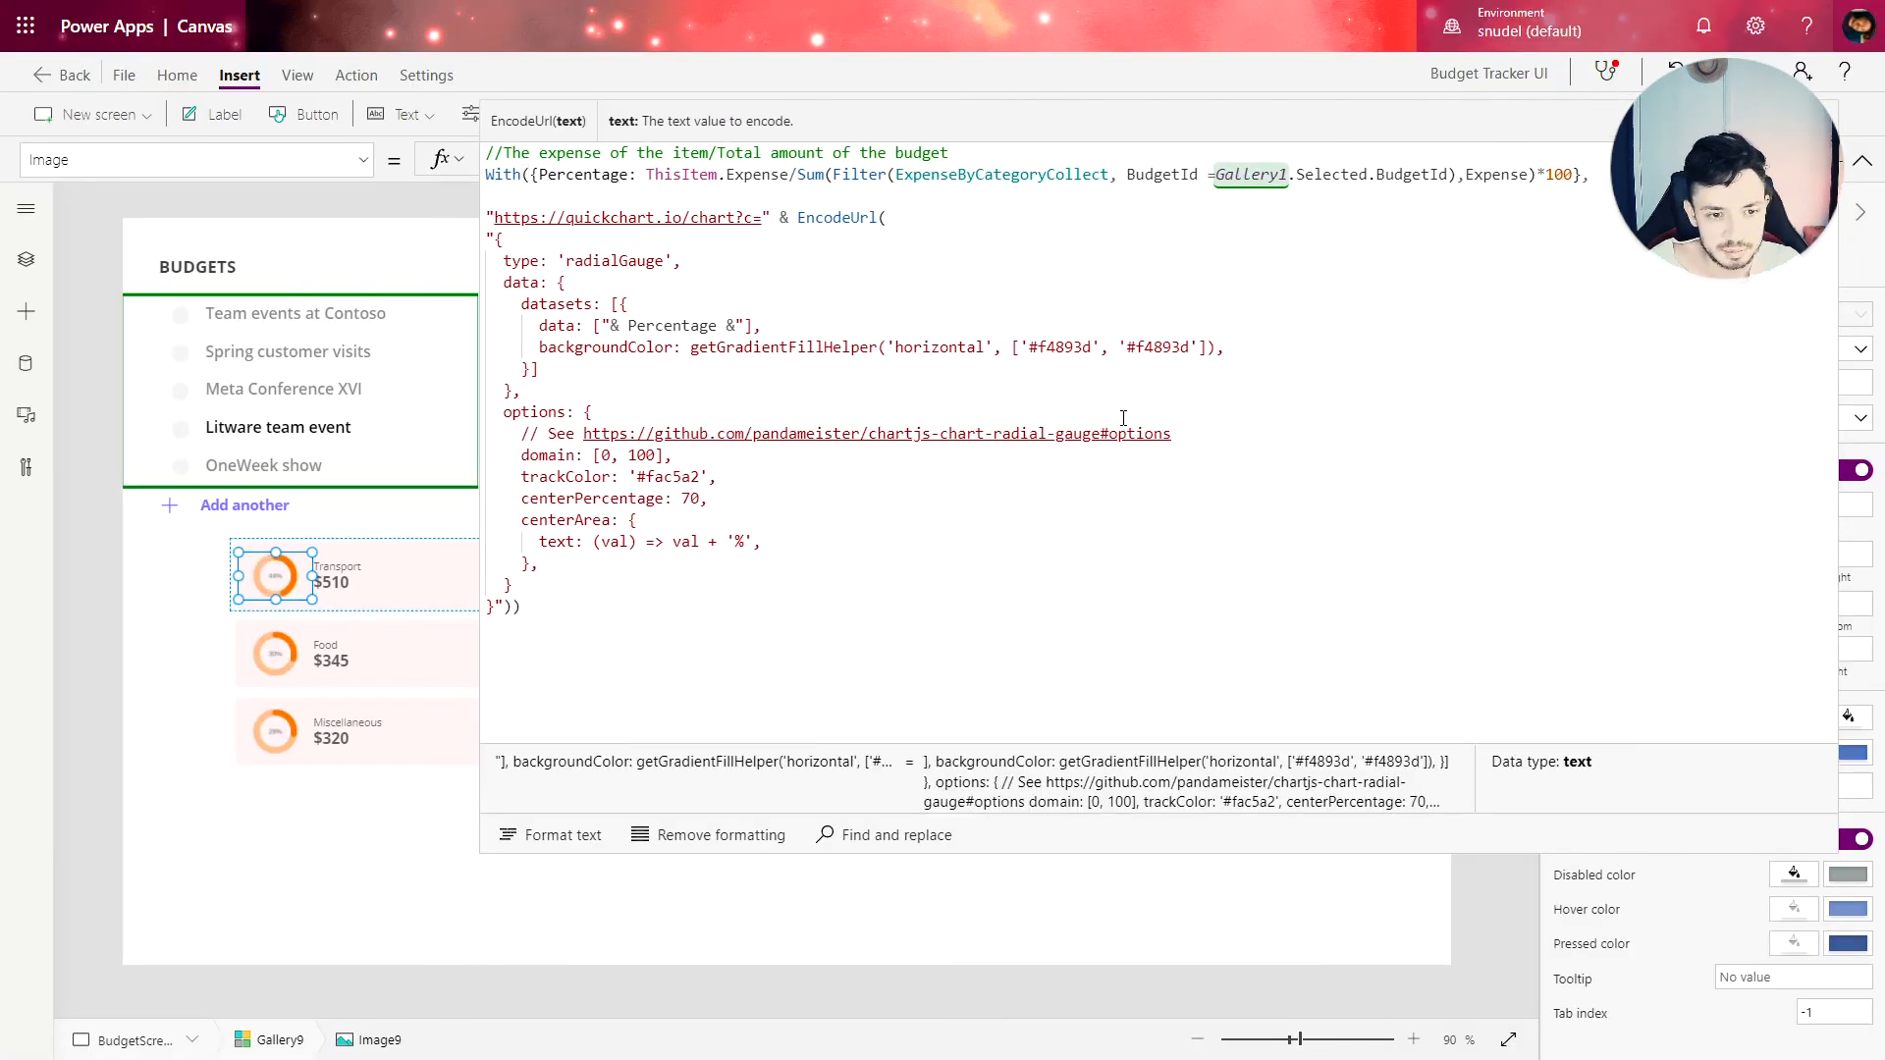